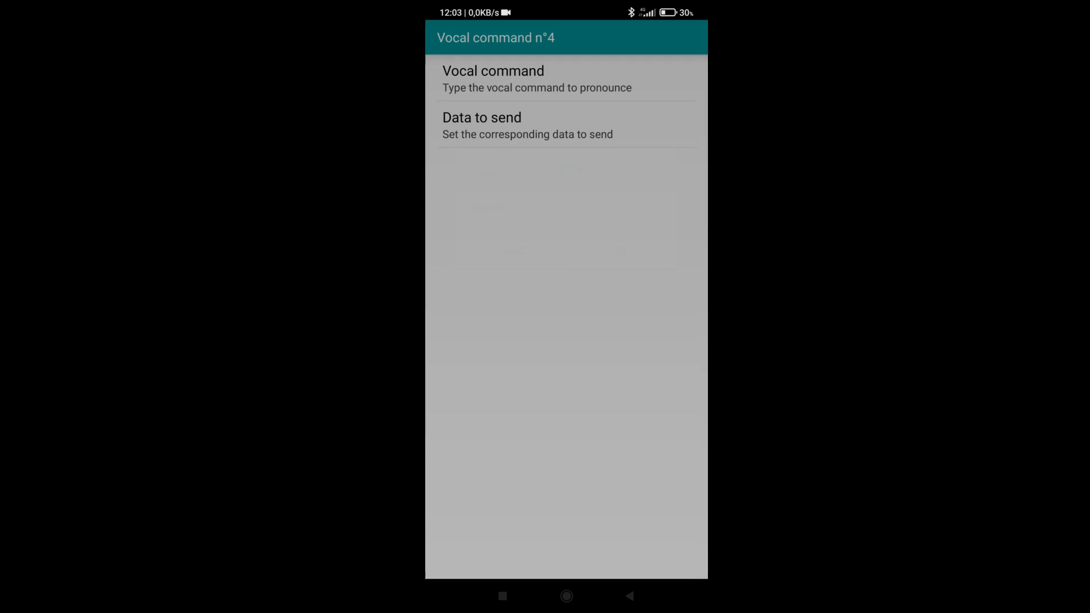
Give command 4 data 4 and command 1 the phrase 'turn on the system' with data 1
{"action": "left_click", "coordinate": [481, 124]}
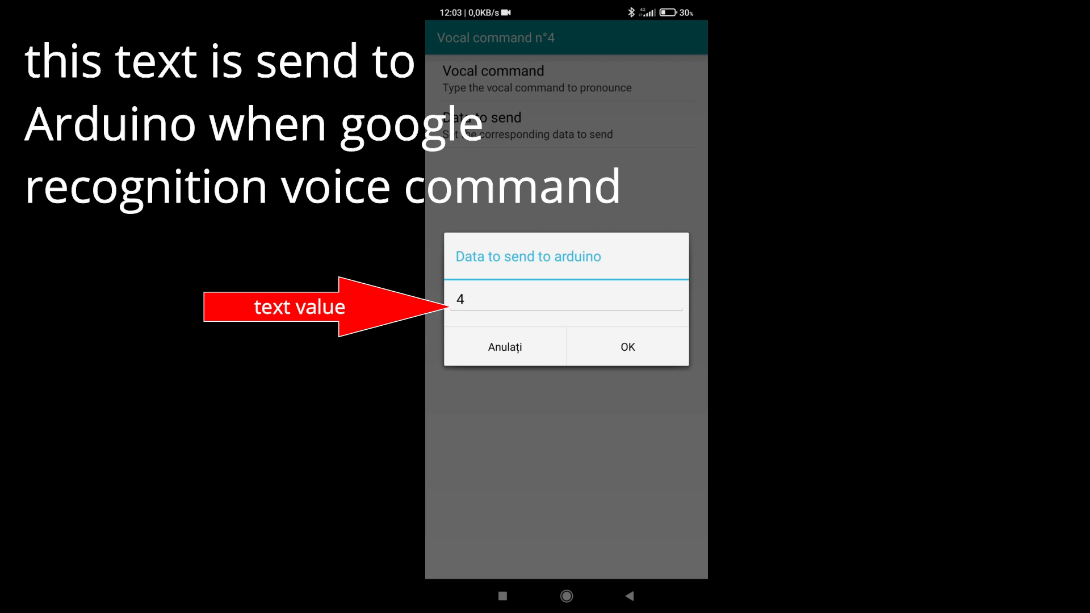
{"action": "left_click", "coordinate": [627, 346]}
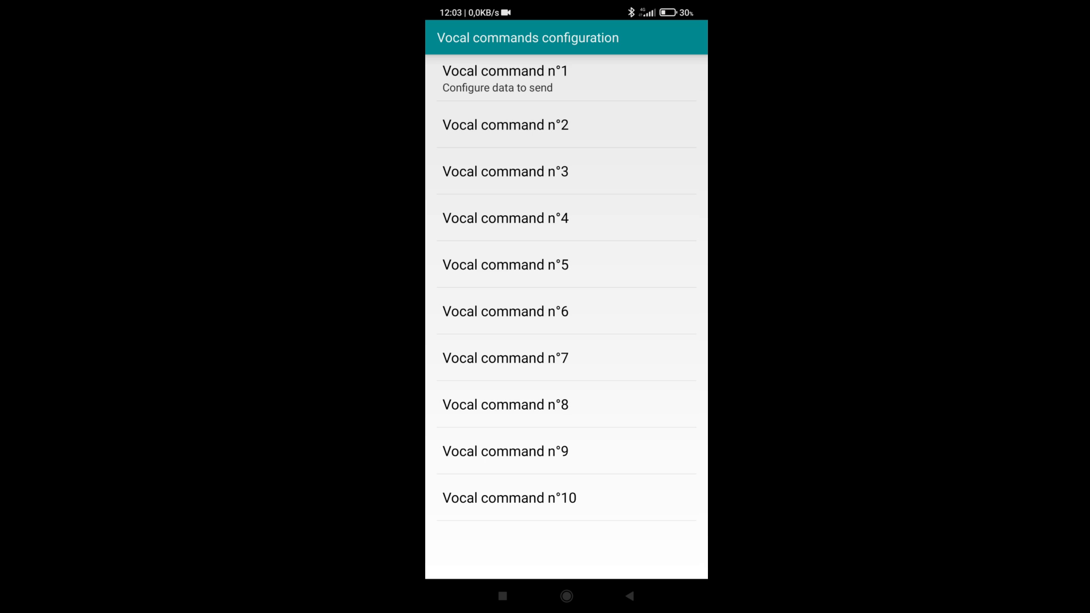
{"action": "left_click", "coordinate": [505, 78]}
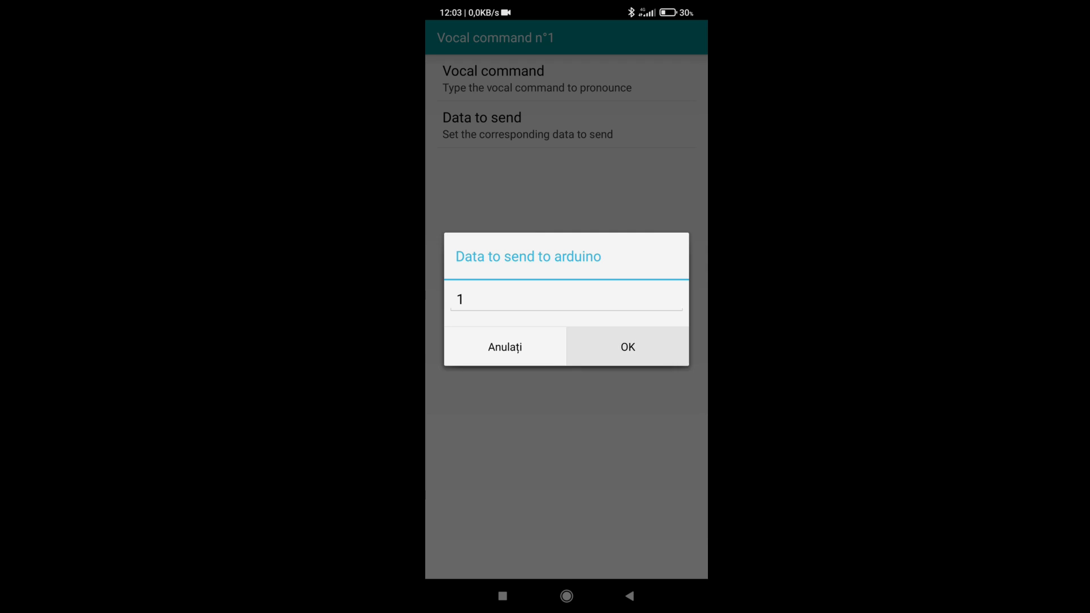
{"action": "left_click", "coordinate": [626, 347]}
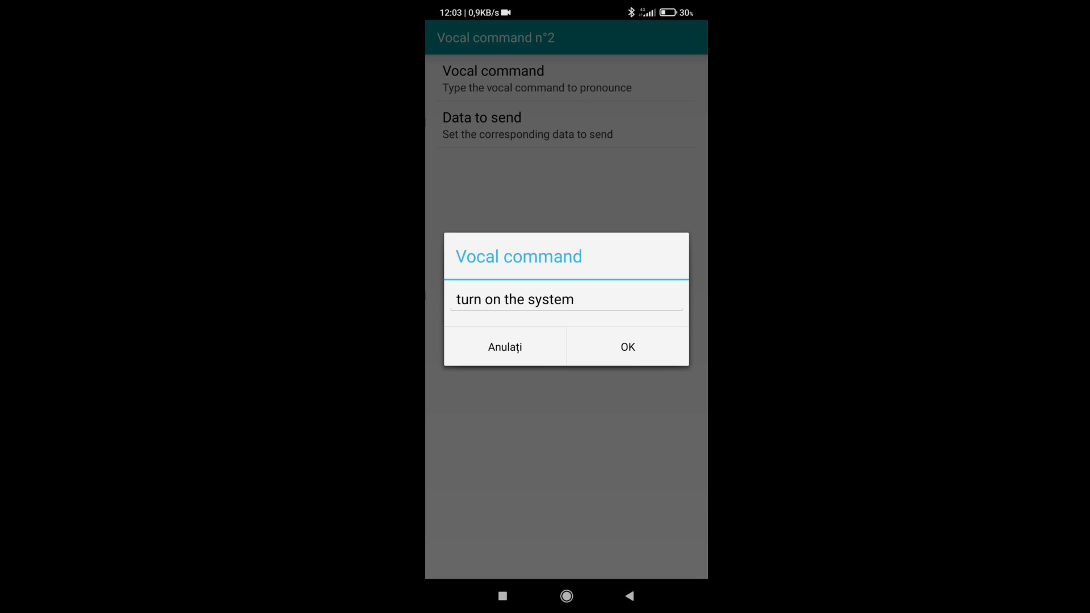
{"action": "left_click", "coordinate": [625, 347]}
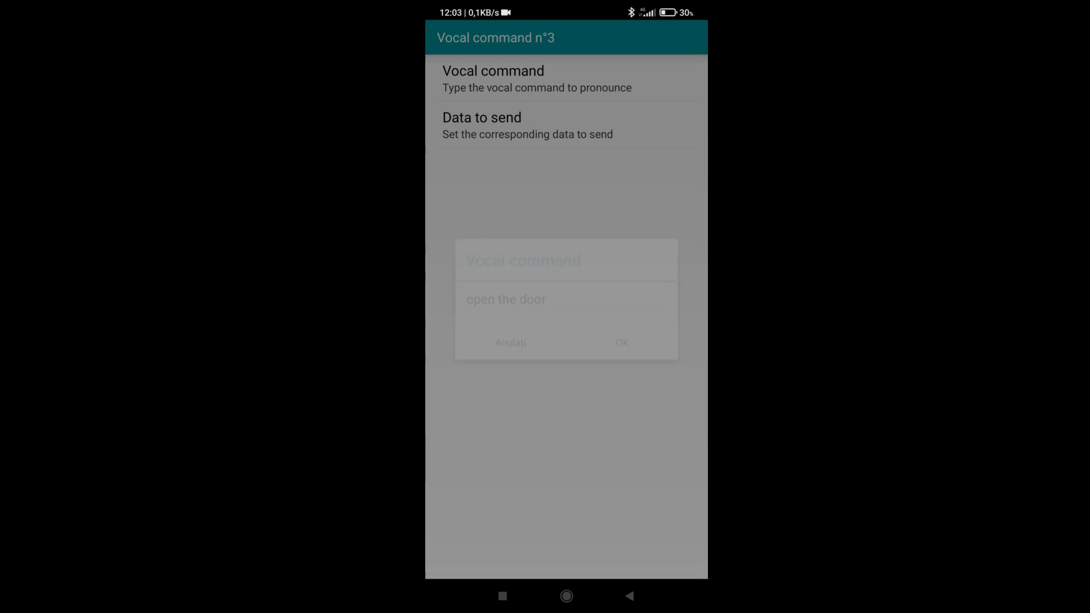
Confirm the phrase 'open the door', then set command 5 to 'on red light' with data 5
{"action": "left_click", "coordinate": [621, 343]}
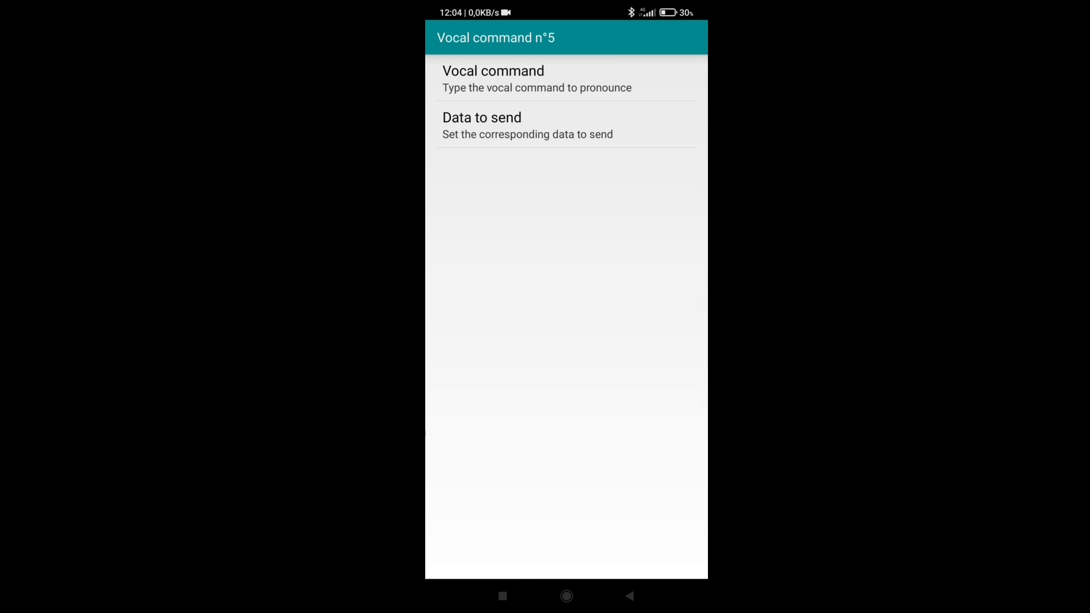
{"action": "left_click", "coordinate": [493, 78]}
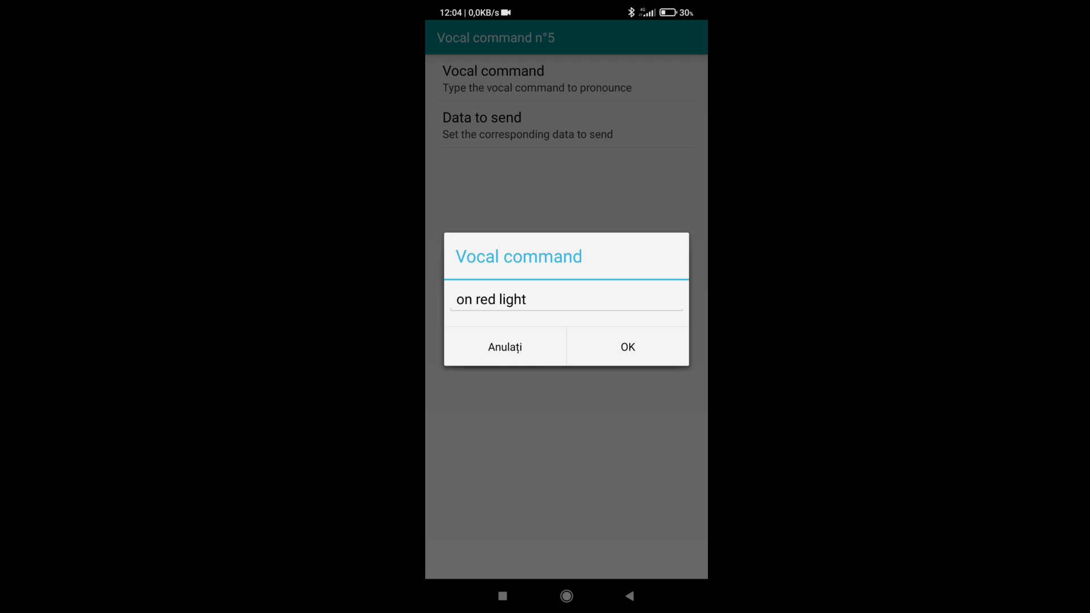
{"action": "left_click", "coordinate": [626, 347]}
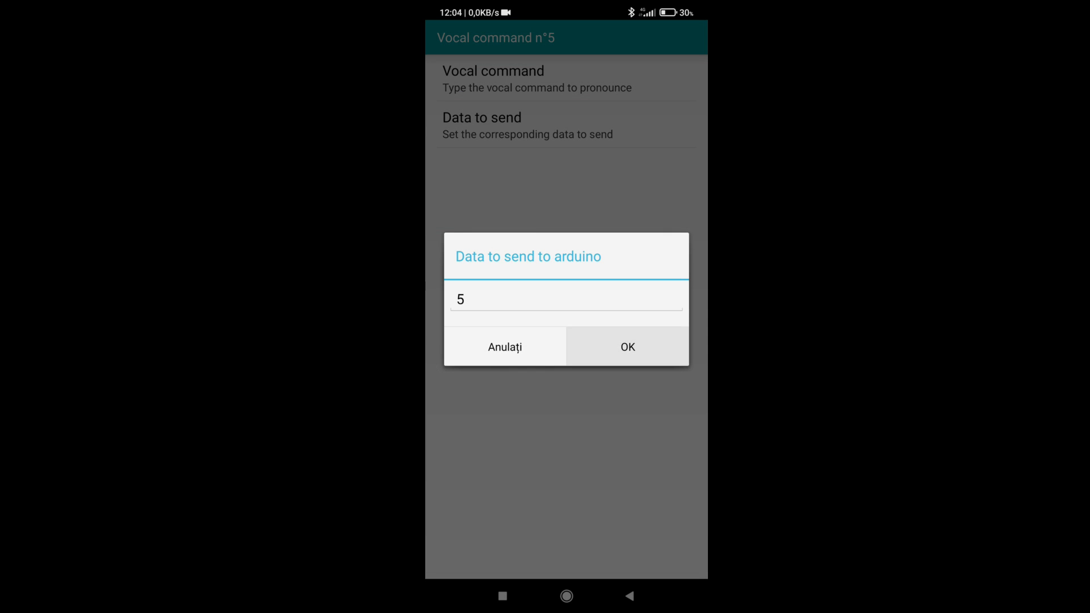
{"action": "left_click", "coordinate": [627, 347]}
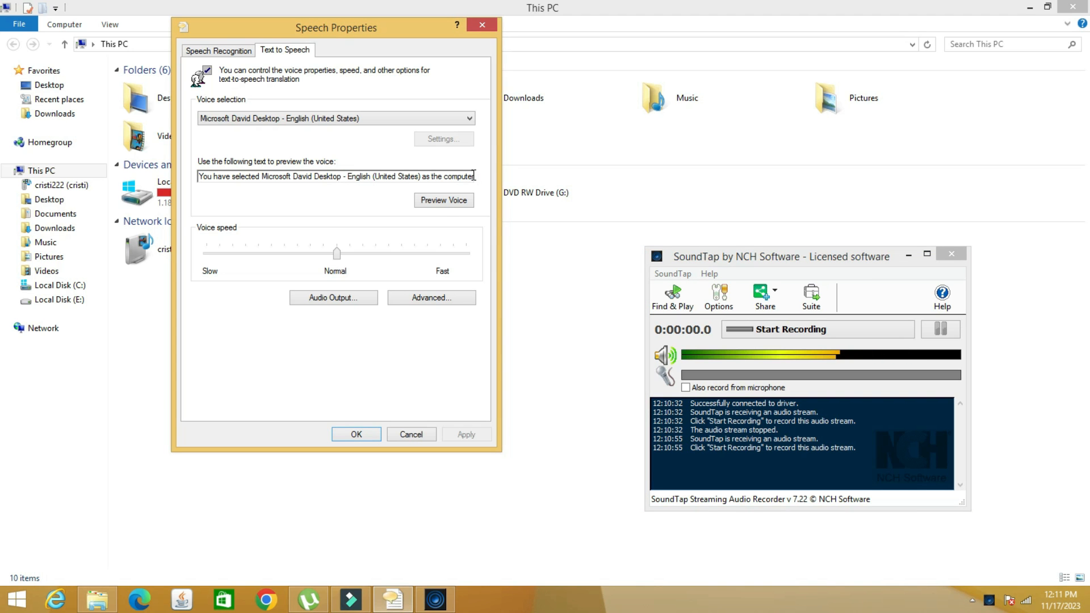
Replace the preview text with 'hi, what can i do for you?' and preview it in the David voice
{"action": "triple_click", "coordinate": [335, 176]}
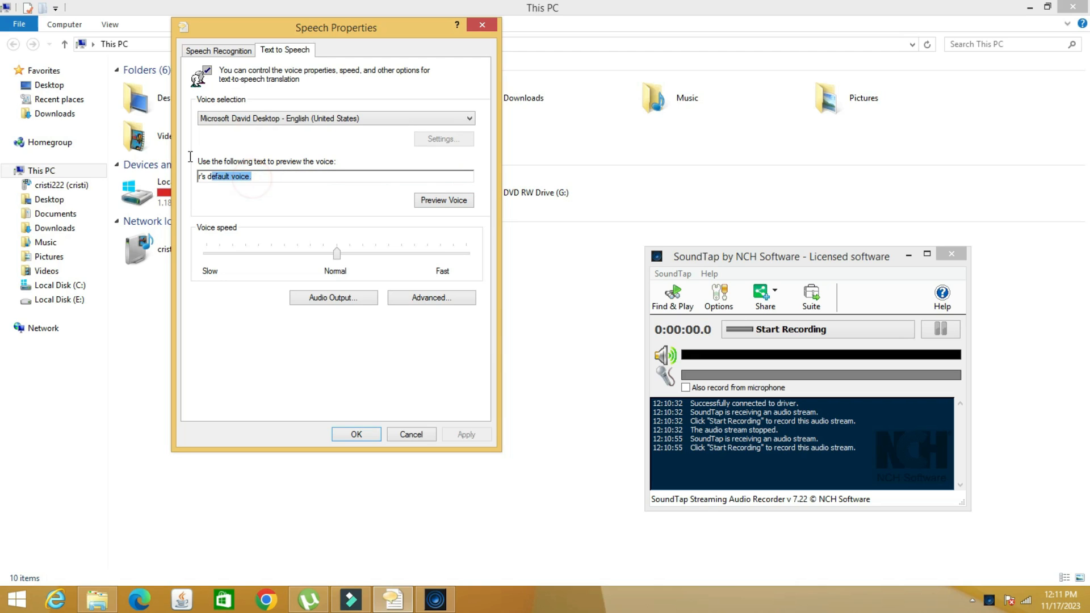
{"action": "key", "text": "Delete"}
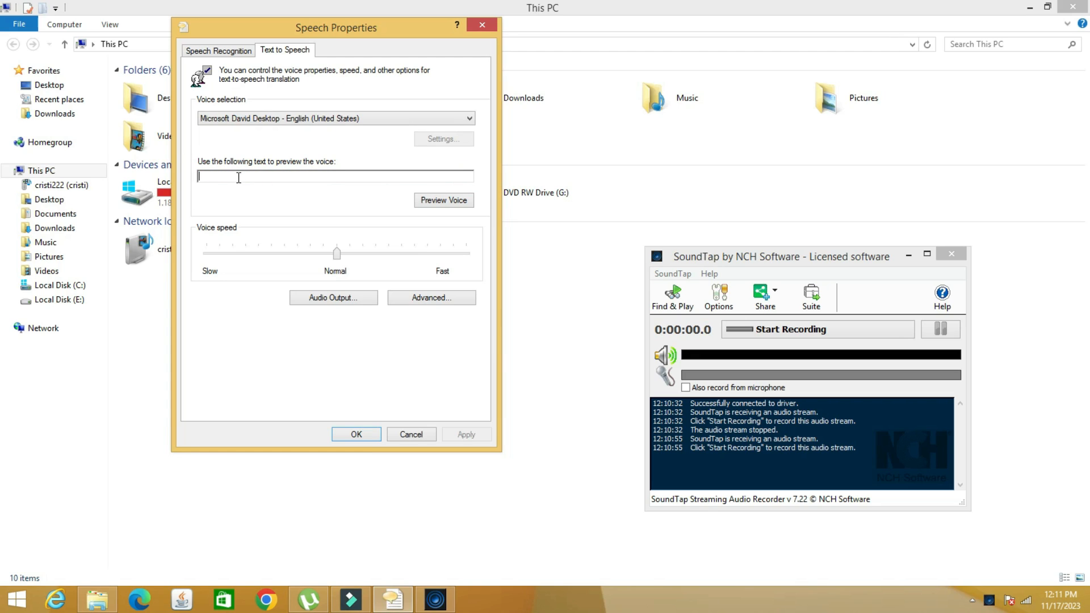
{"action": "type", "text": "hi."}
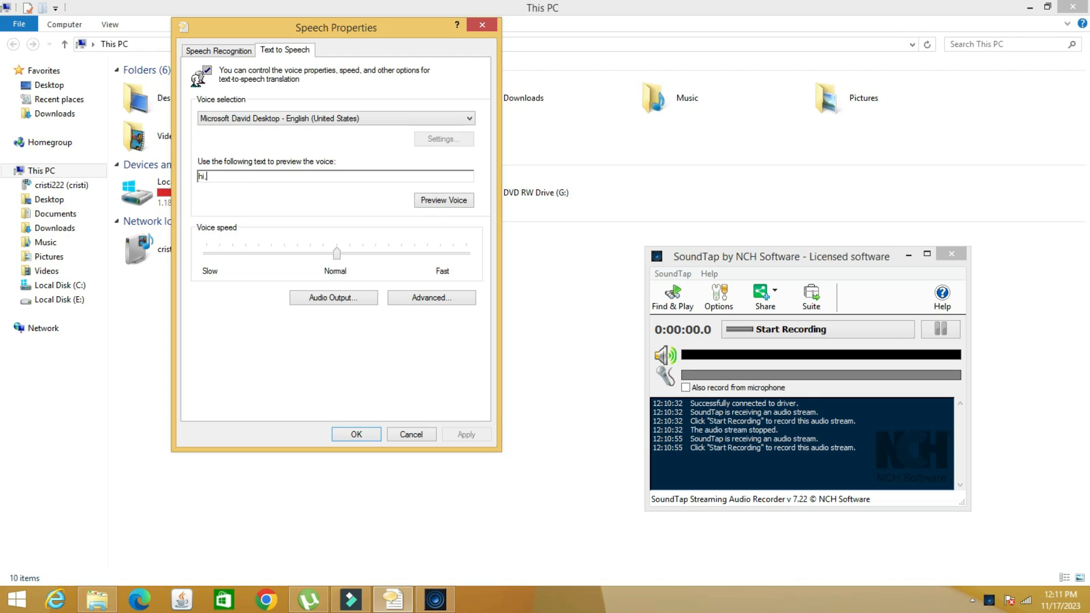
{"action": "type", "text": ", what"}
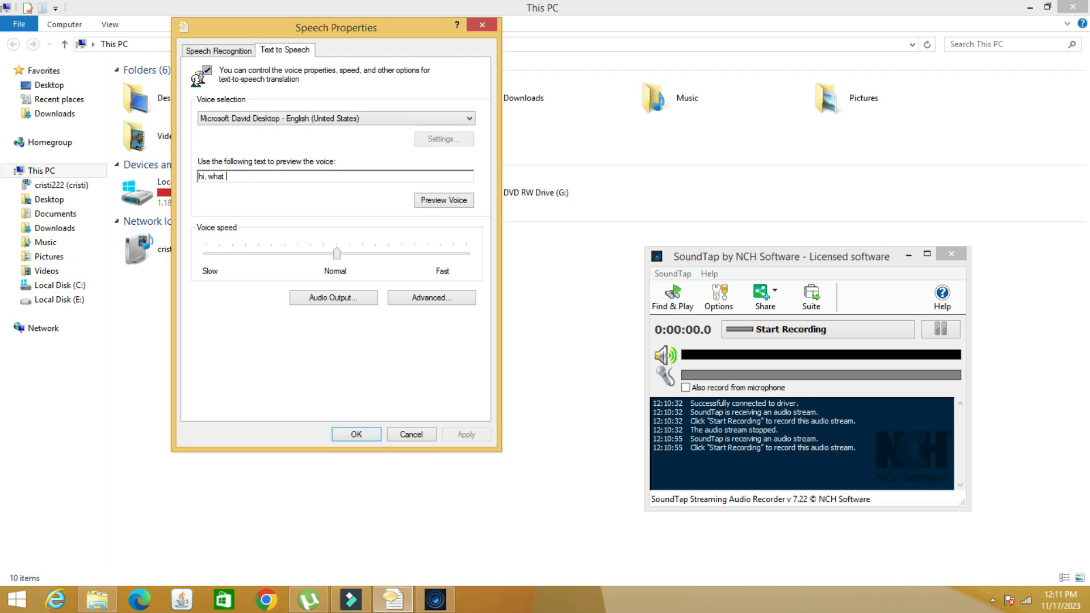
{"action": "type", "text": "can i do"}
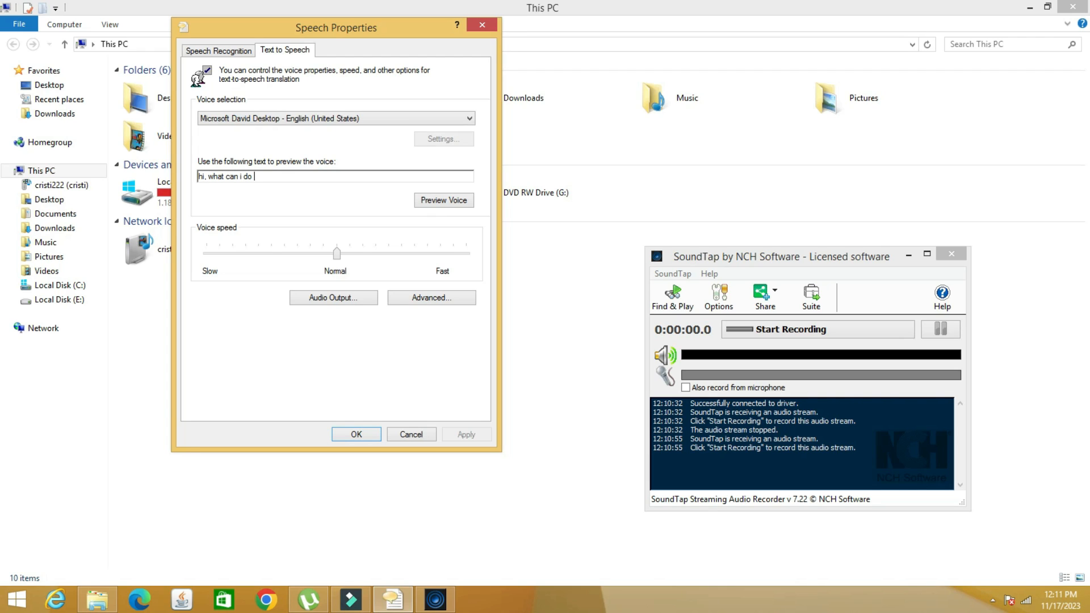
{"action": "type", "text": "for"}
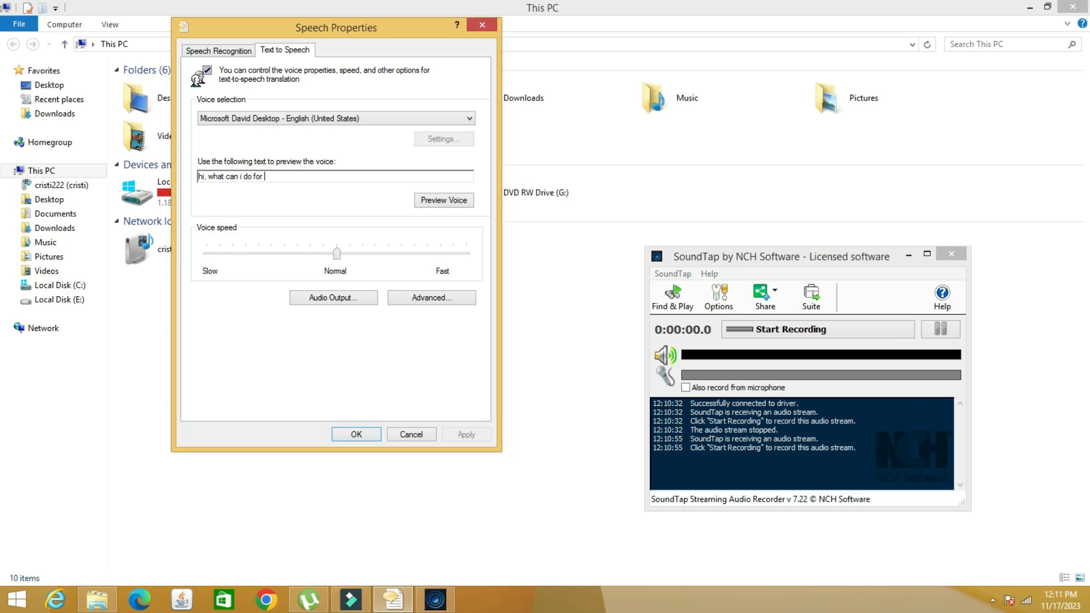
{"action": "type", "text": "you?"}
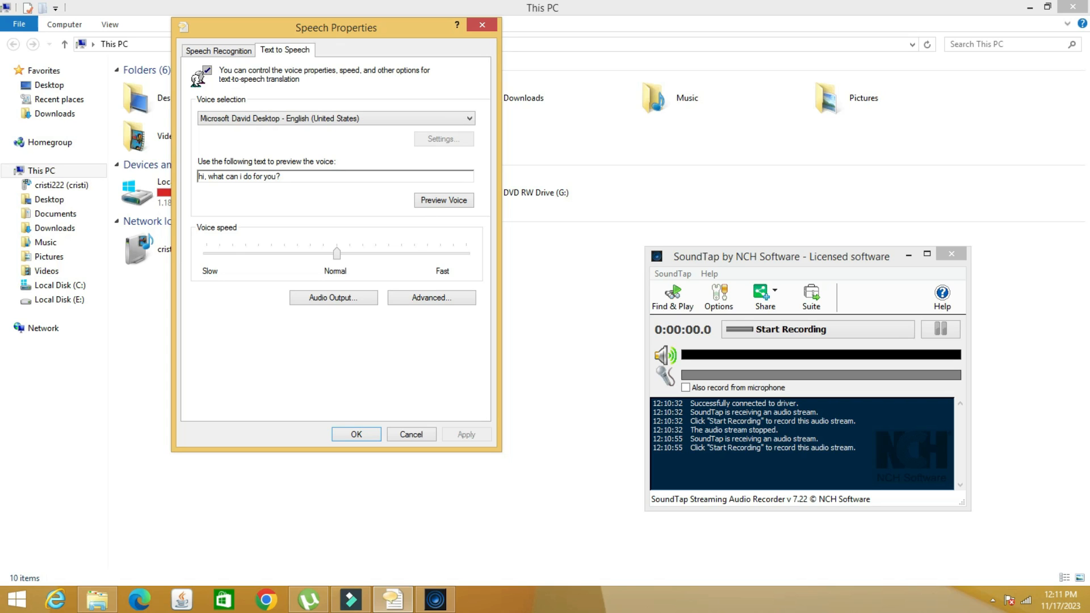
{"action": "left_click", "coordinate": [443, 199]}
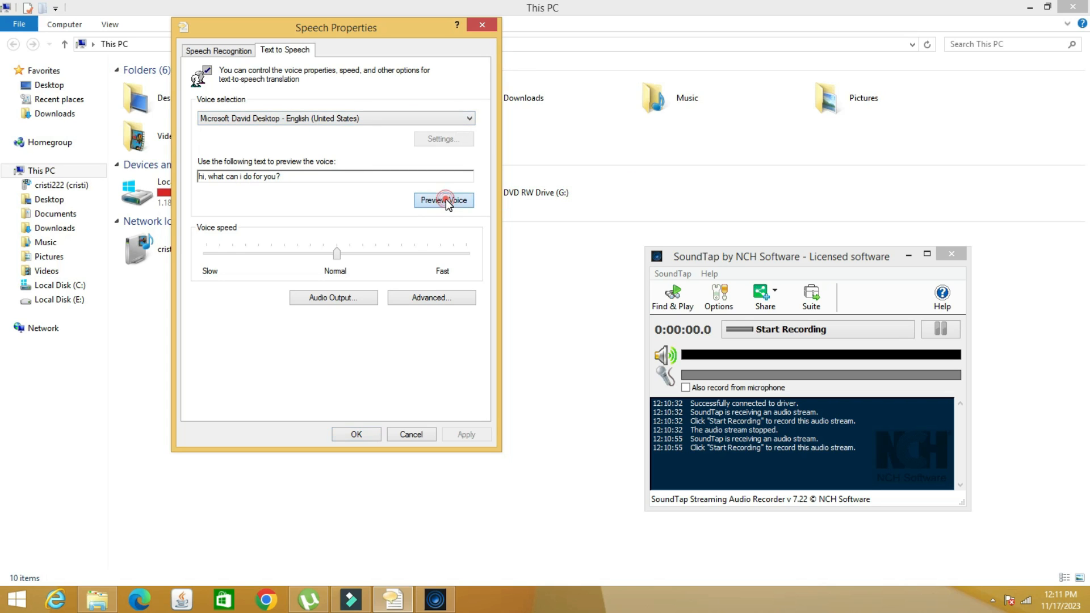
{"action": "left_click", "coordinate": [444, 200]}
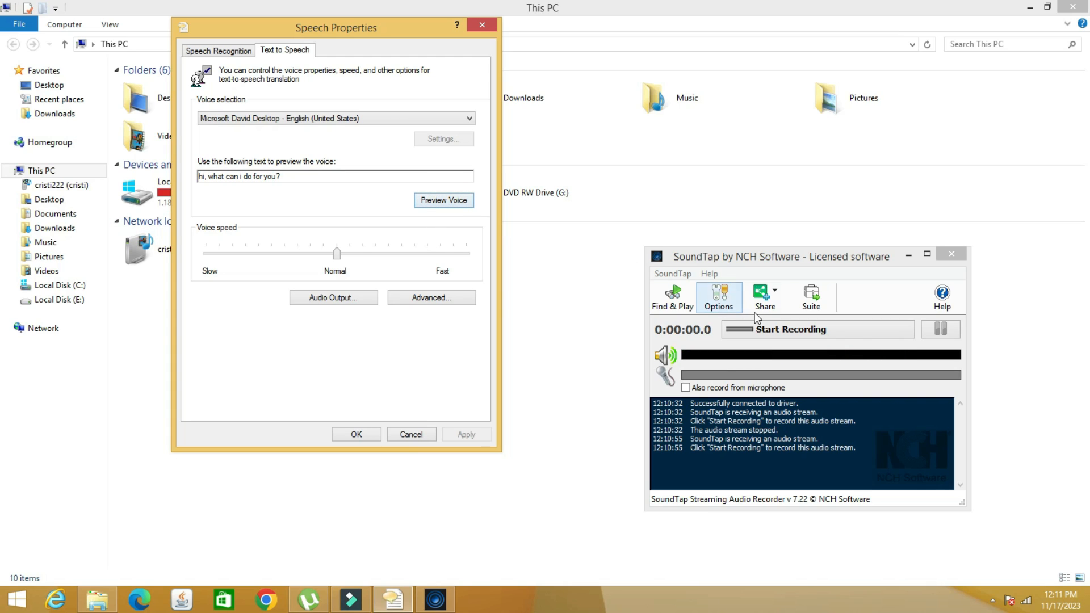
Record the spoken greeting to an MP3 in SoundTap and stop recording
{"action": "left_click", "coordinate": [817, 329]}
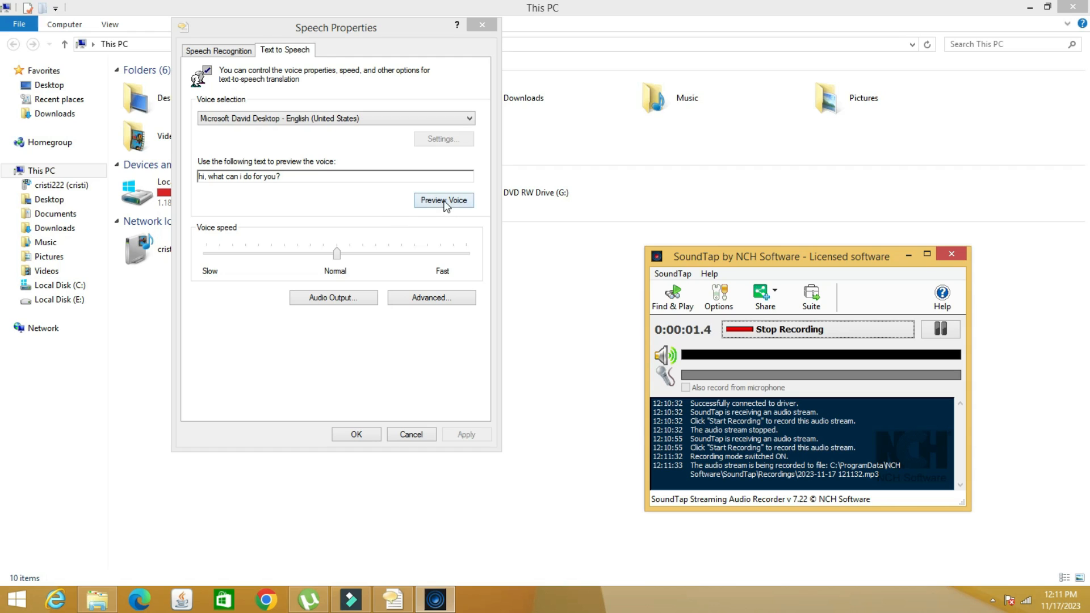
{"action": "left_click", "coordinate": [444, 200]}
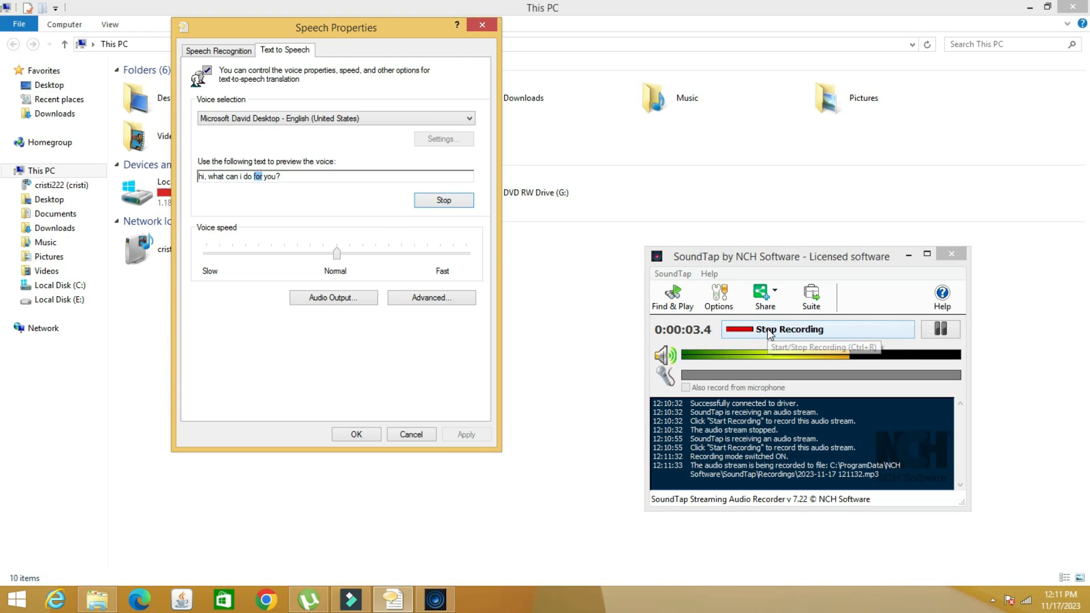
{"action": "left_click", "coordinate": [818, 329]}
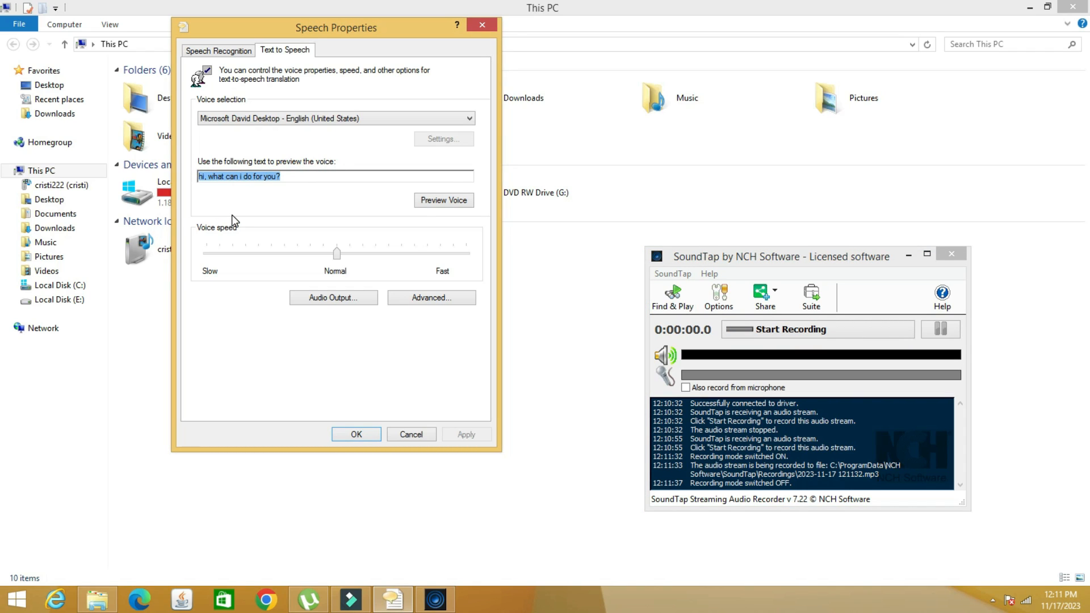
Change the preview text to 'ok, red light is on'
{"action": "type", "text": "o0k"}
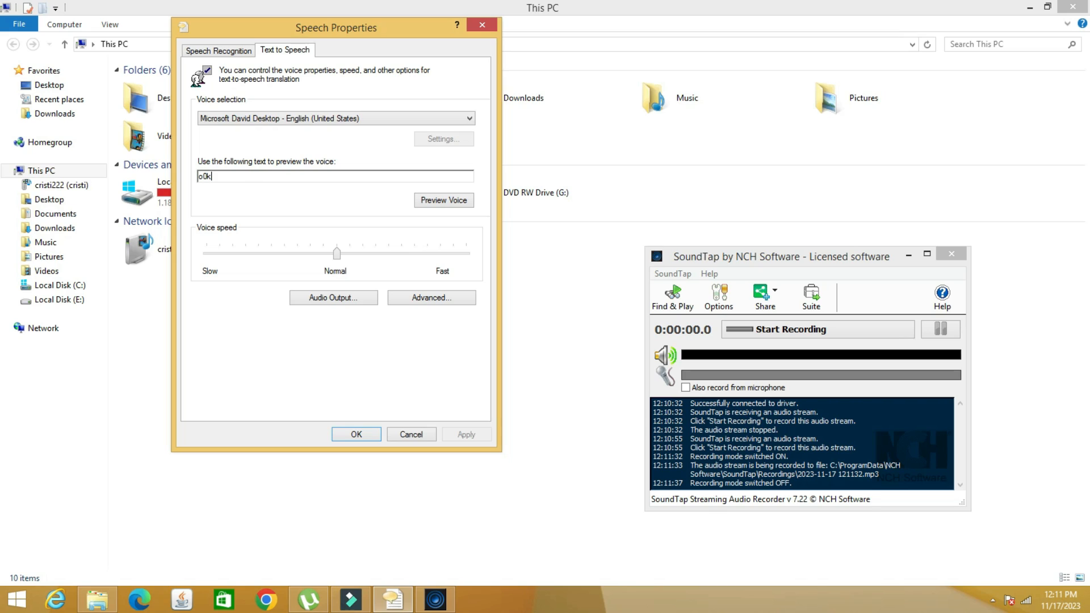
{"action": "key", "text": "BackSpace"}
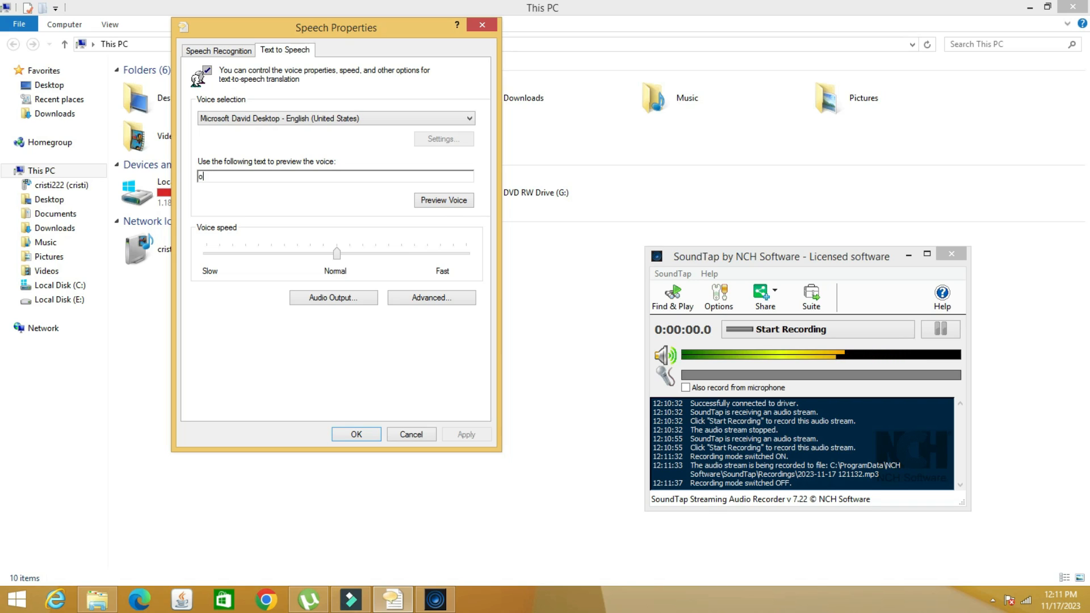
{"action": "type", "text": "k."}
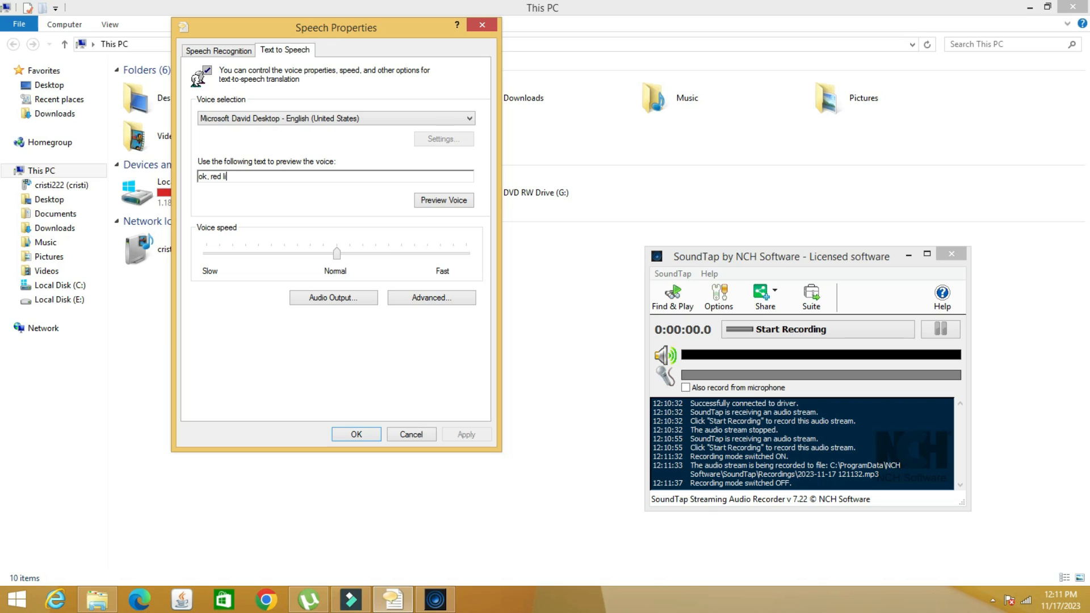
{"action": "type", "text": "ght is o"}
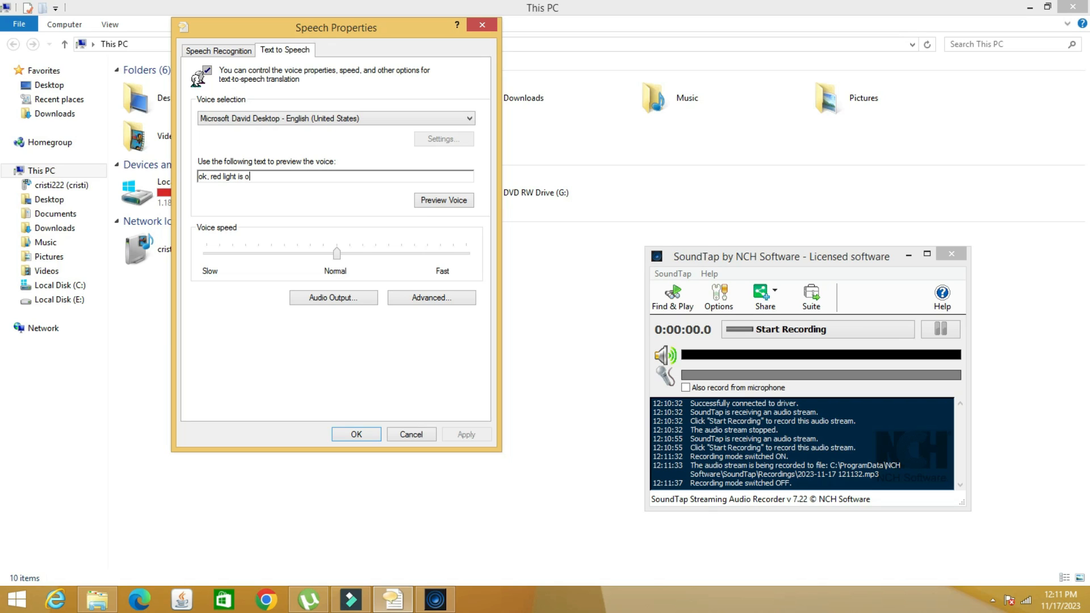
{"action": "type", "text": "n"}
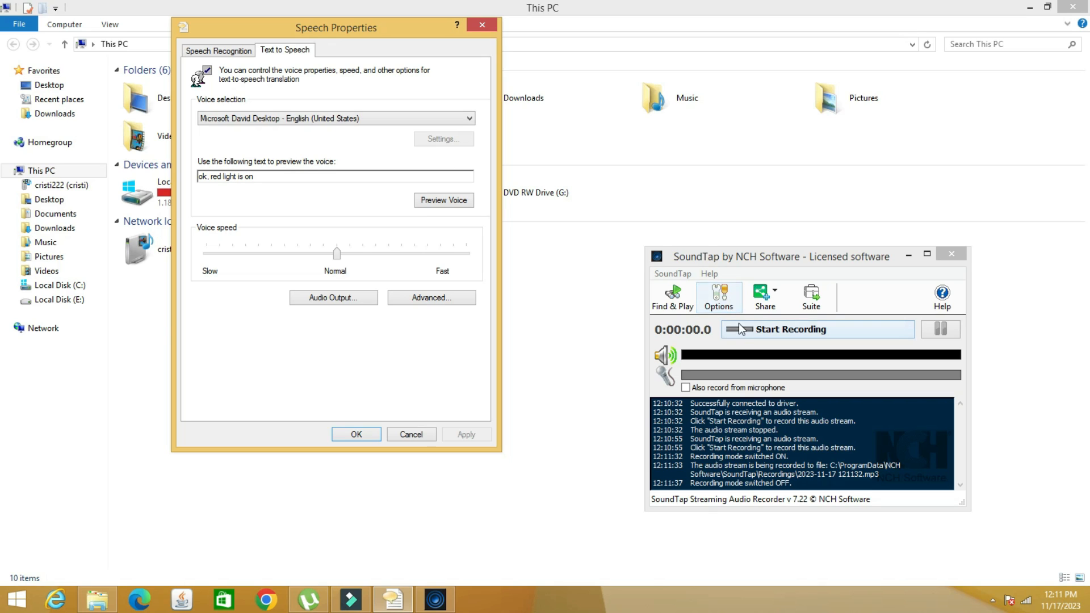
Record the spoken 'ok, red light is on' phrase to a second MP3 in SoundTap
{"action": "left_click", "coordinate": [444, 199]}
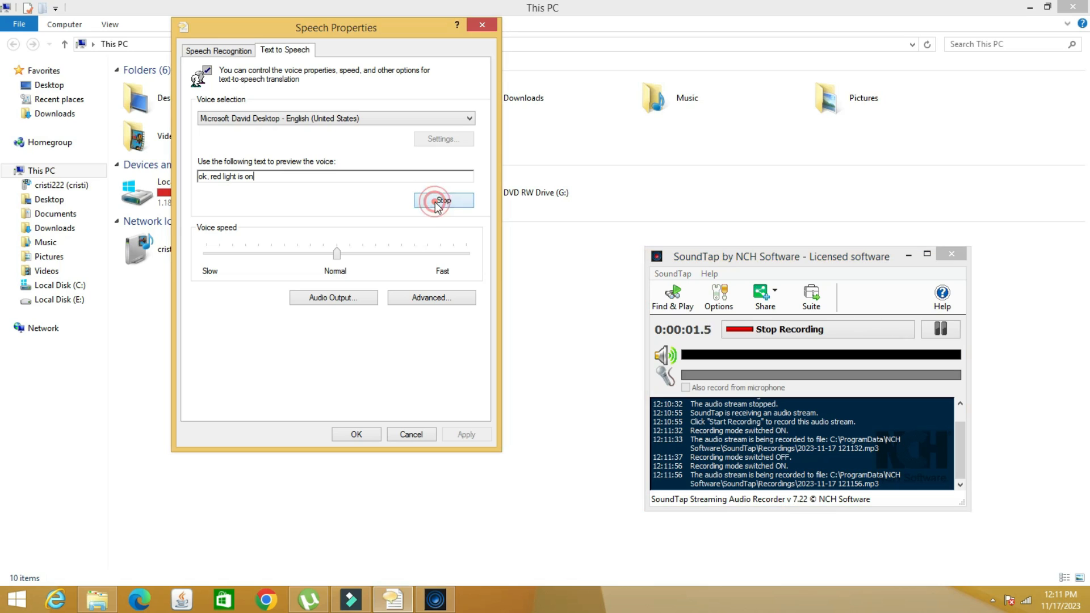
{"action": "left_click", "coordinate": [444, 200]}
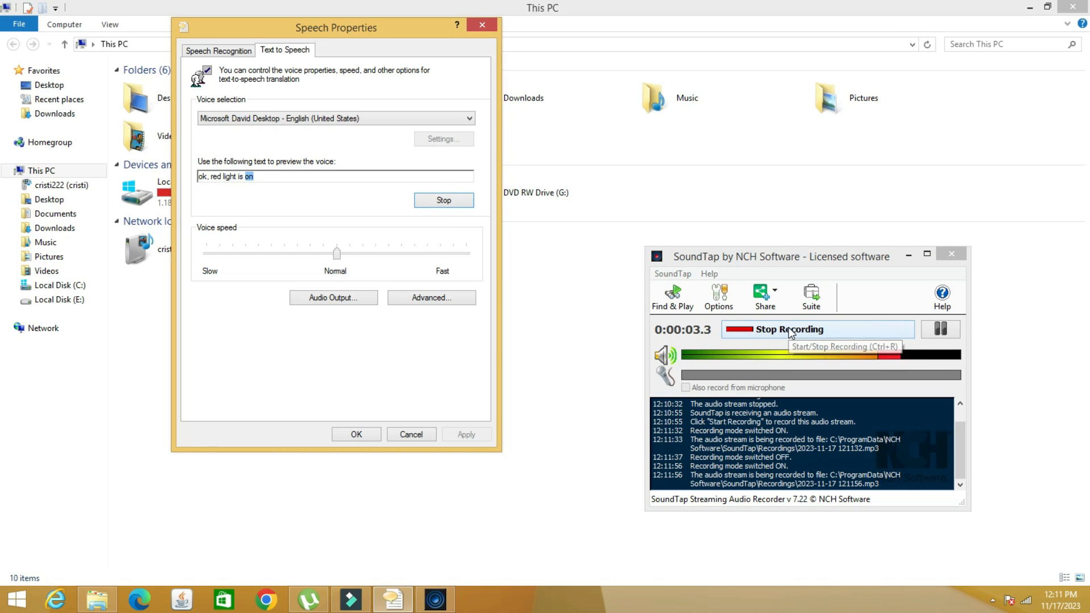
{"action": "left_click", "coordinate": [788, 329]}
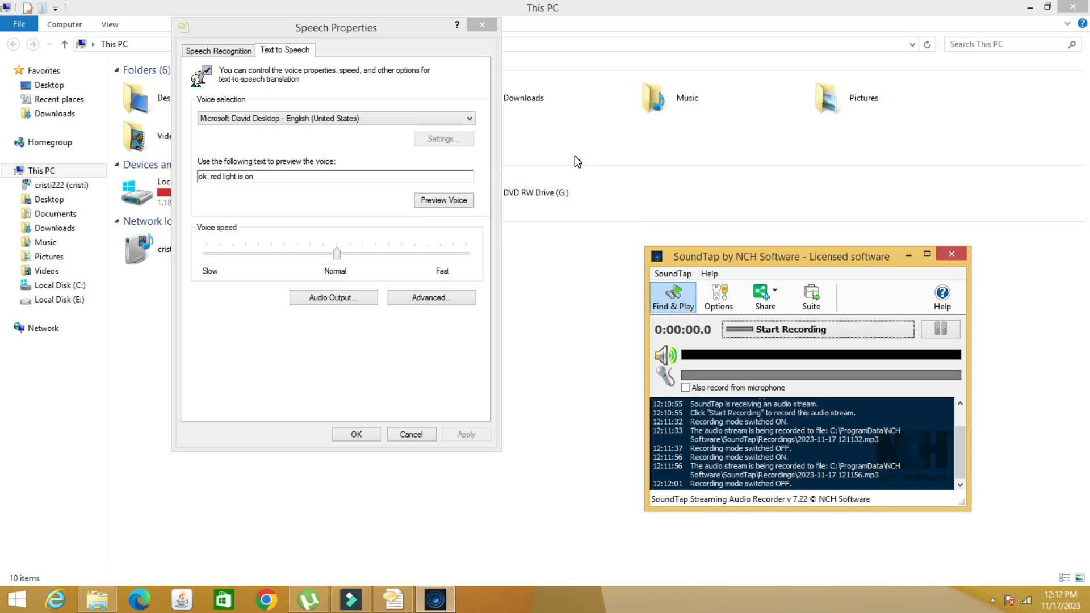
{"action": "left_click", "coordinate": [672, 297]}
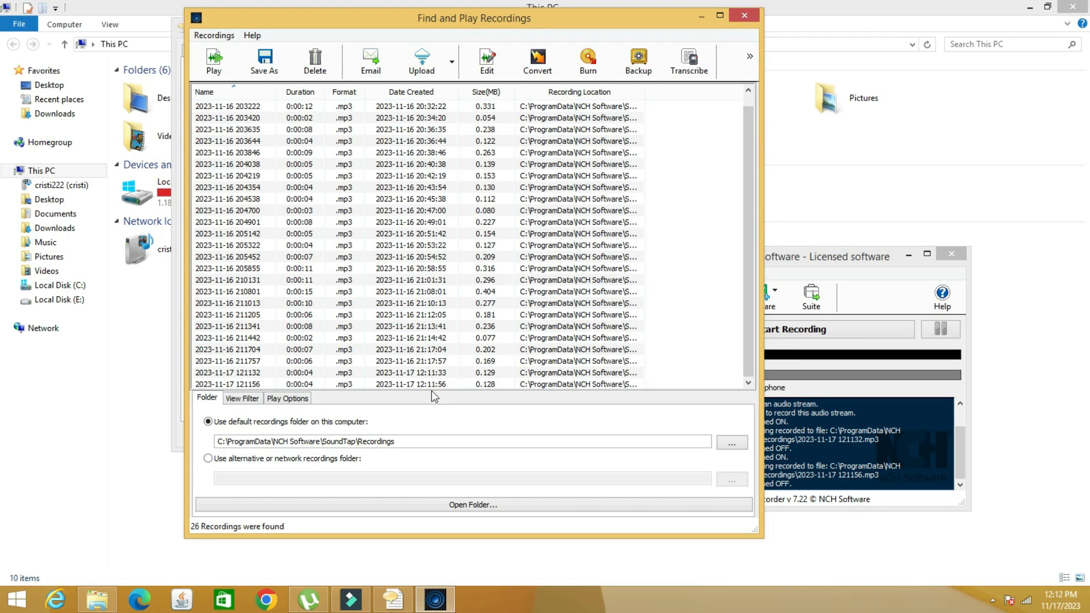
{"action": "left_click", "coordinate": [416, 384]}
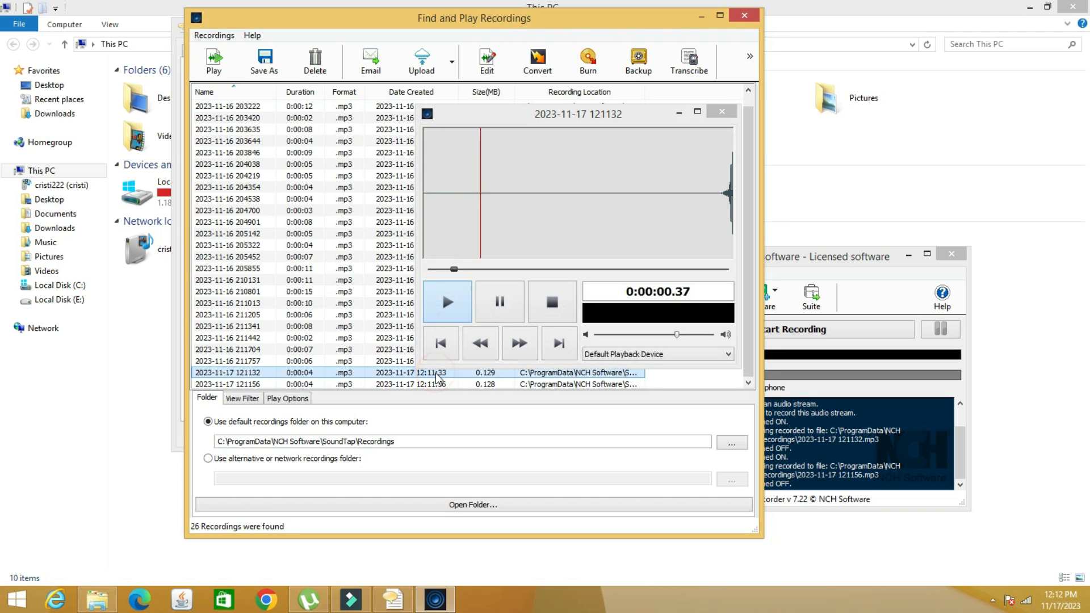
{"action": "left_click", "coordinate": [448, 302]}
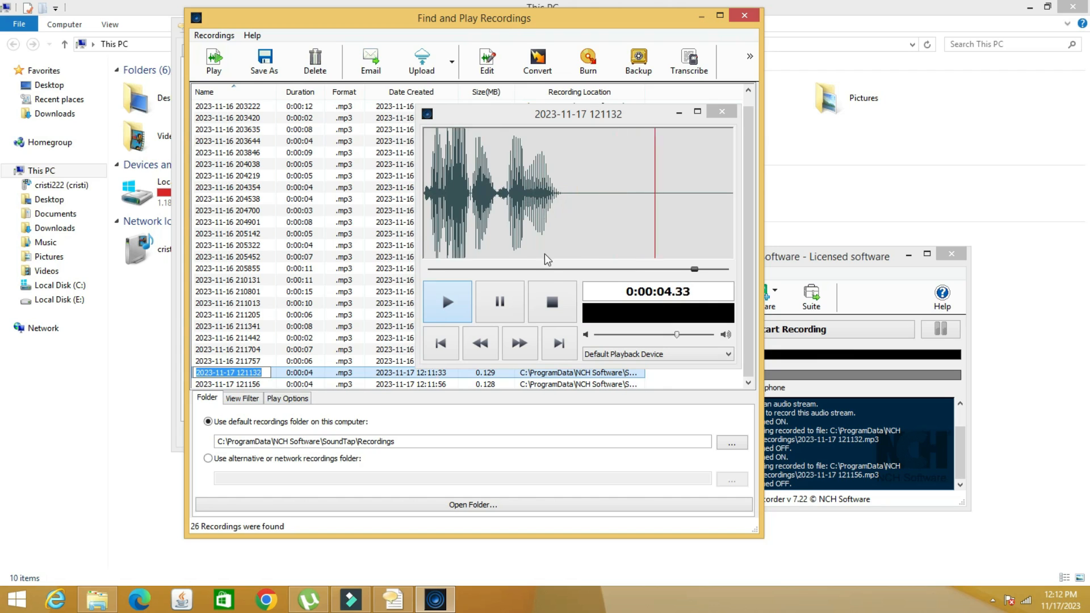
{"action": "left_click", "coordinate": [552, 302]}
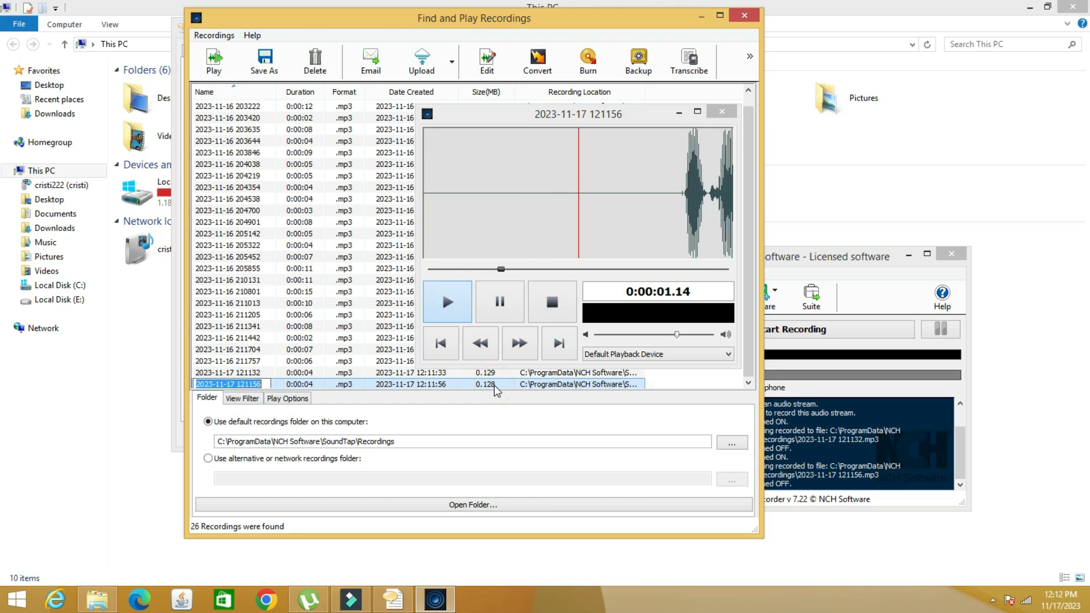
{"action": "left_click", "coordinate": [447, 302]}
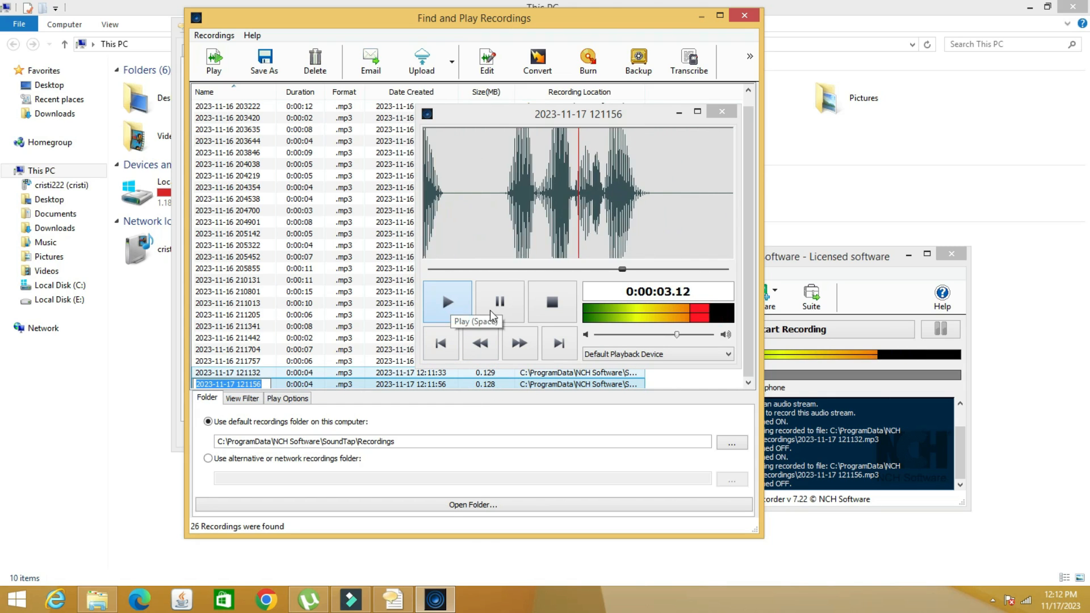
{"action": "left_click", "coordinate": [552, 302]}
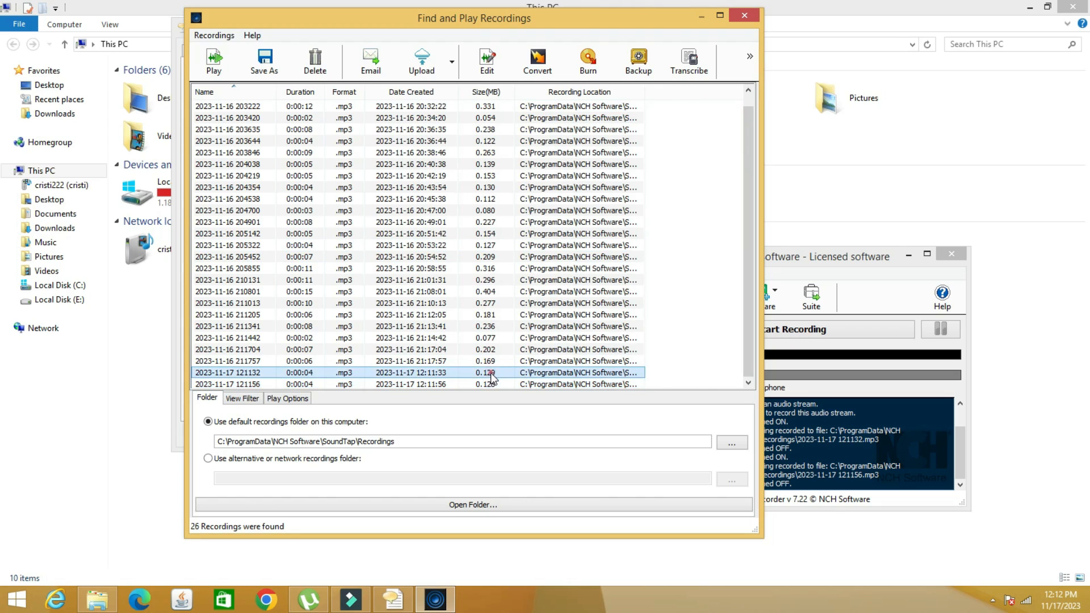
Save the newest recording via Save As into the arduino mp3 folder, ready to name it
{"action": "right_click", "coordinate": [492, 373]}
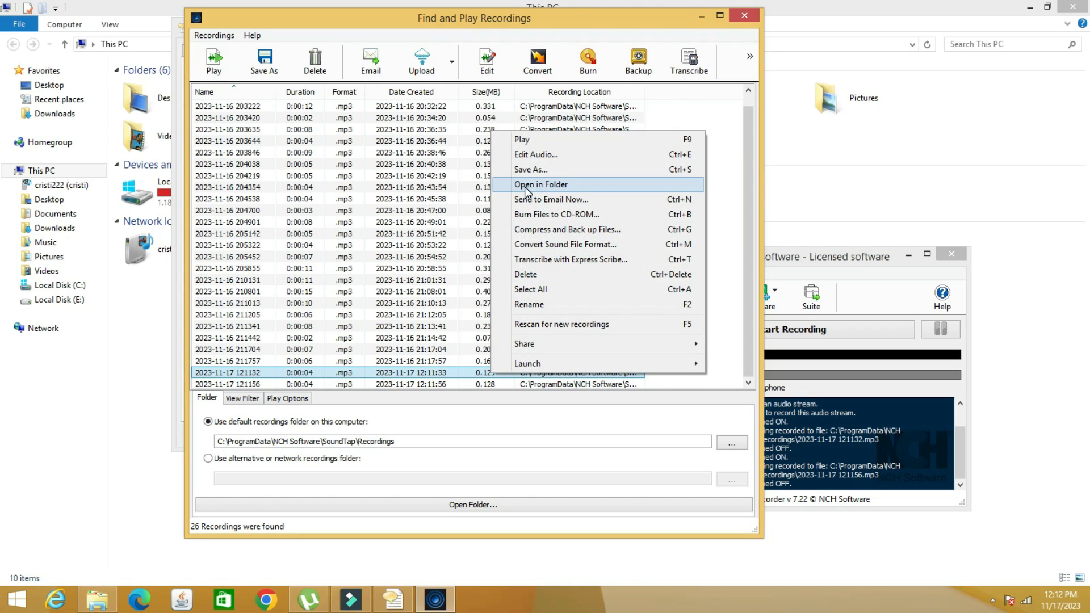
{"action": "left_click", "coordinate": [530, 169]}
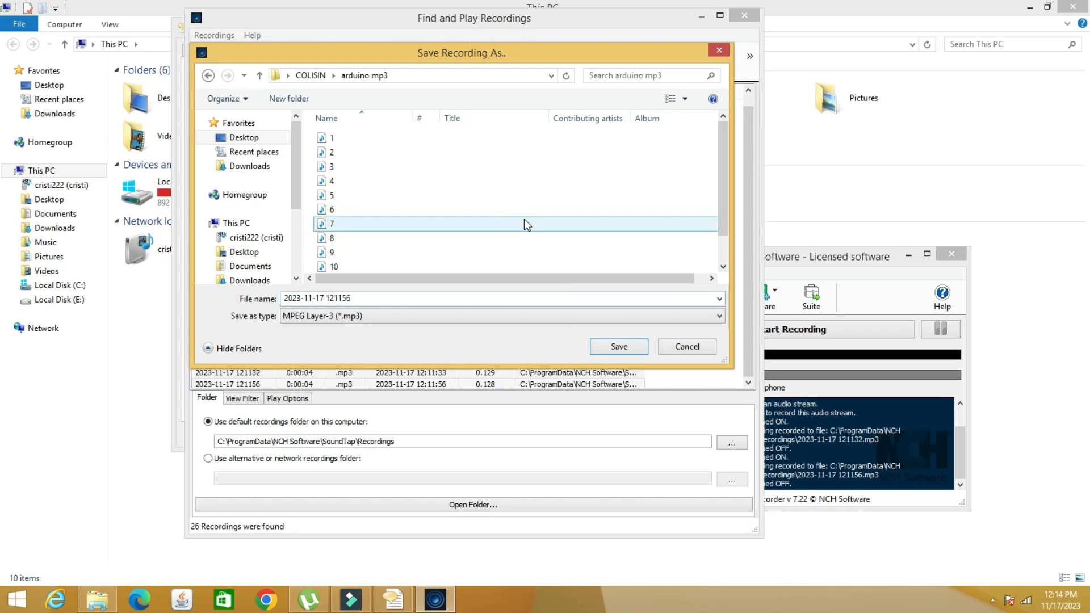
{"action": "left_click", "coordinate": [332, 181]}
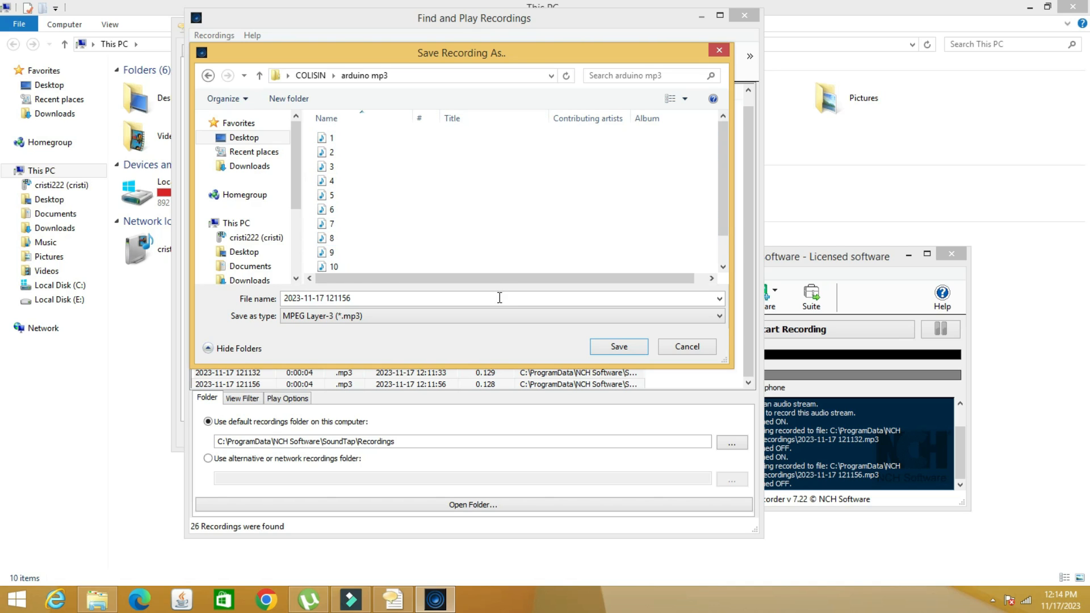
{"action": "left_click", "coordinate": [333, 137]}
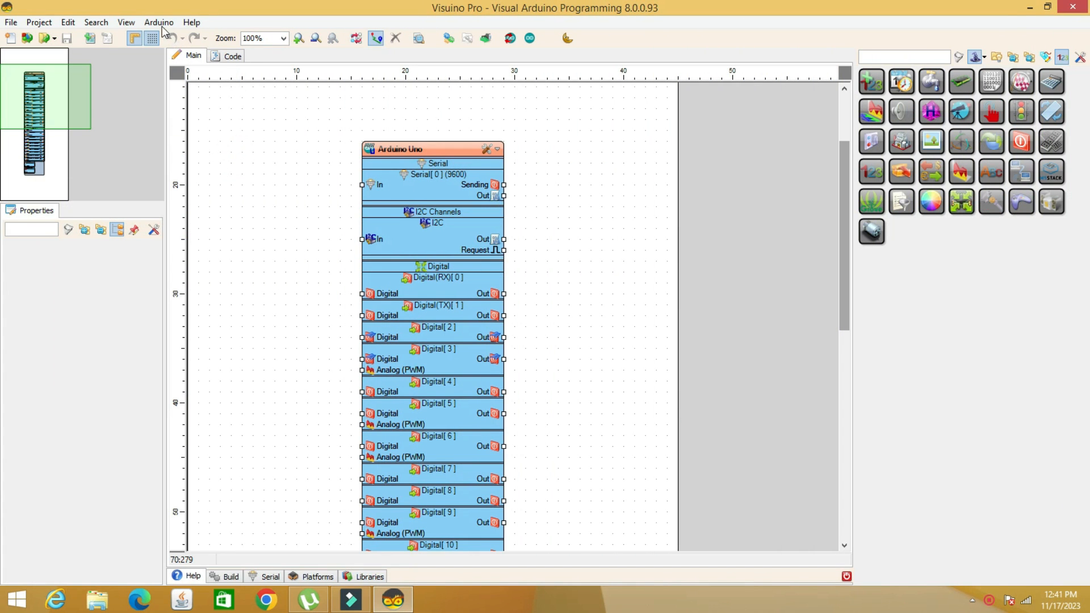
Load the 'talking with Arduino' Visuino project from File > Open
{"action": "left_click", "coordinate": [10, 23]}
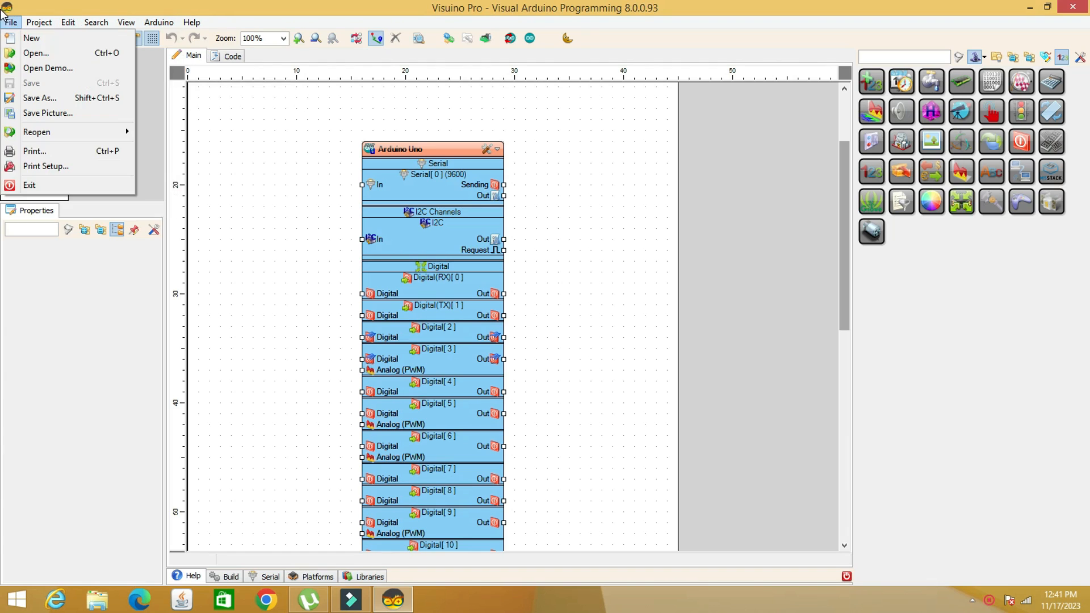
{"action": "left_click", "coordinate": [37, 131]}
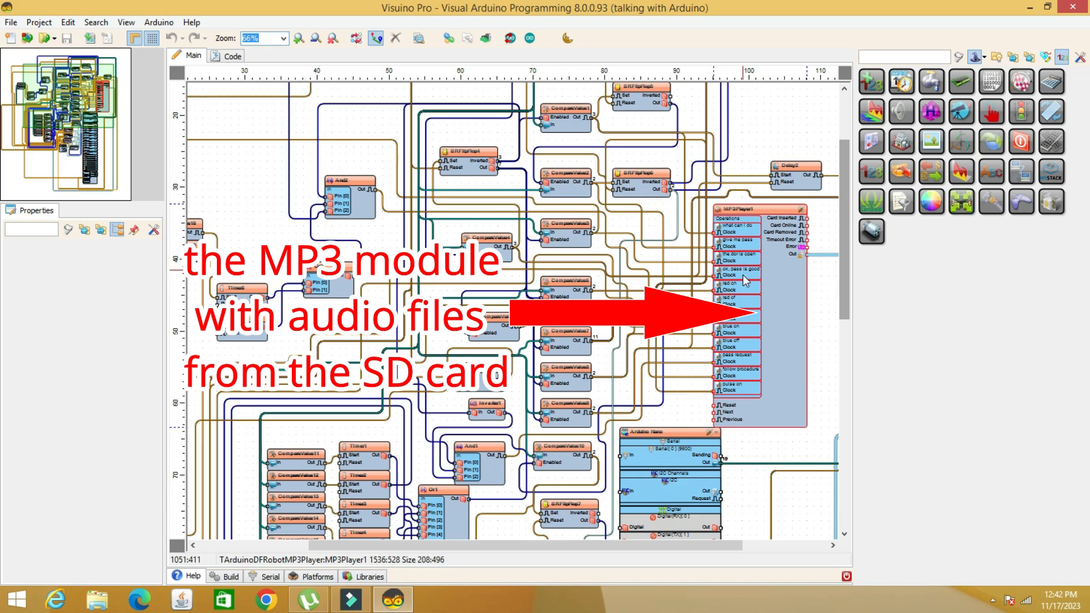
{"action": "mouse_move", "coordinate": [665, 155]}
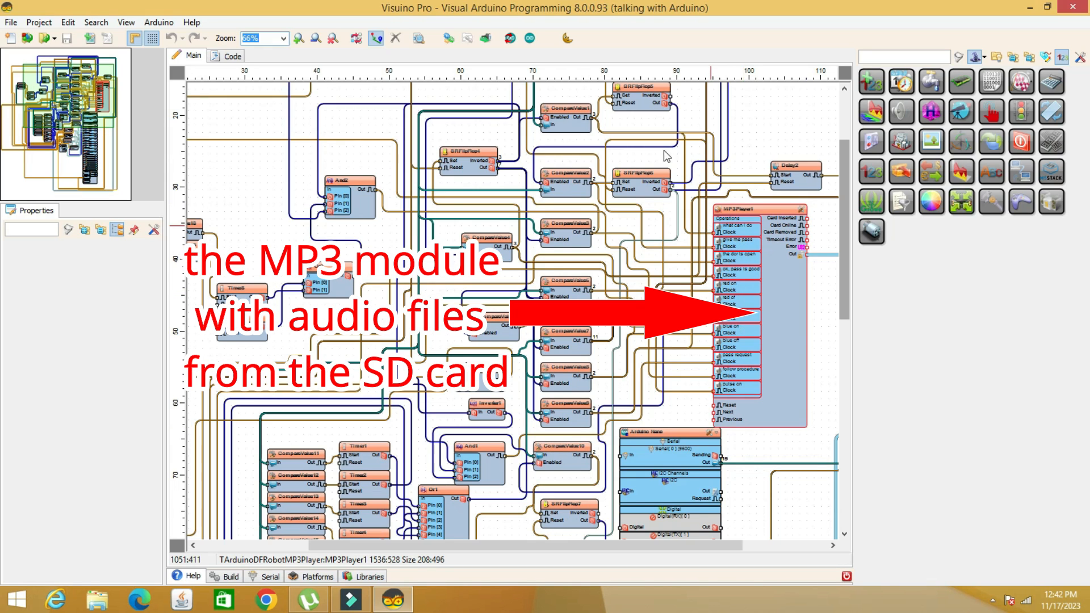
{"action": "left_click", "coordinate": [282, 39]}
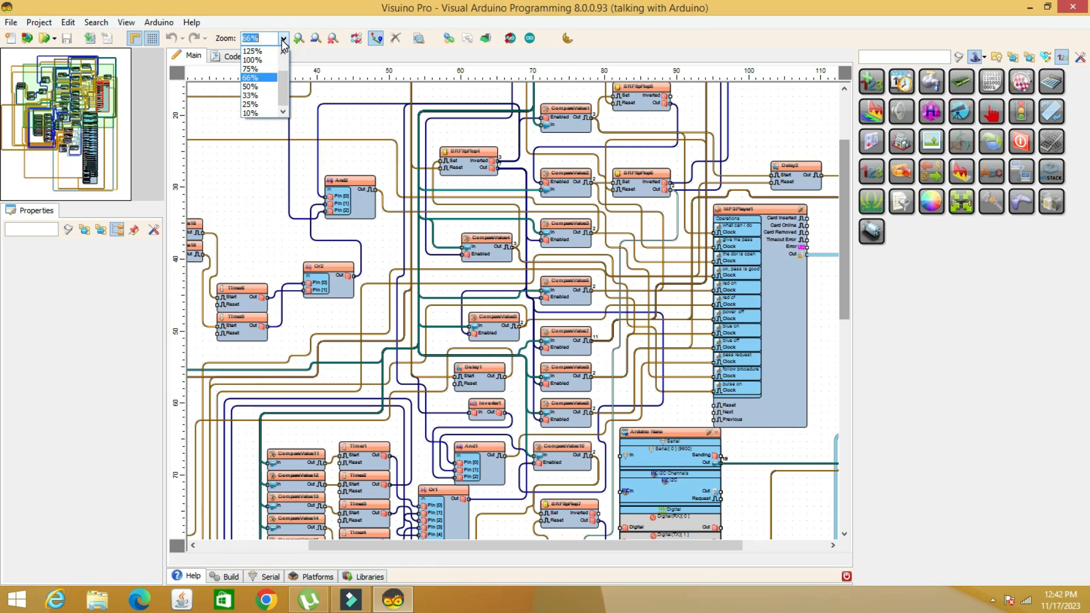
{"action": "left_click", "coordinate": [250, 70]}
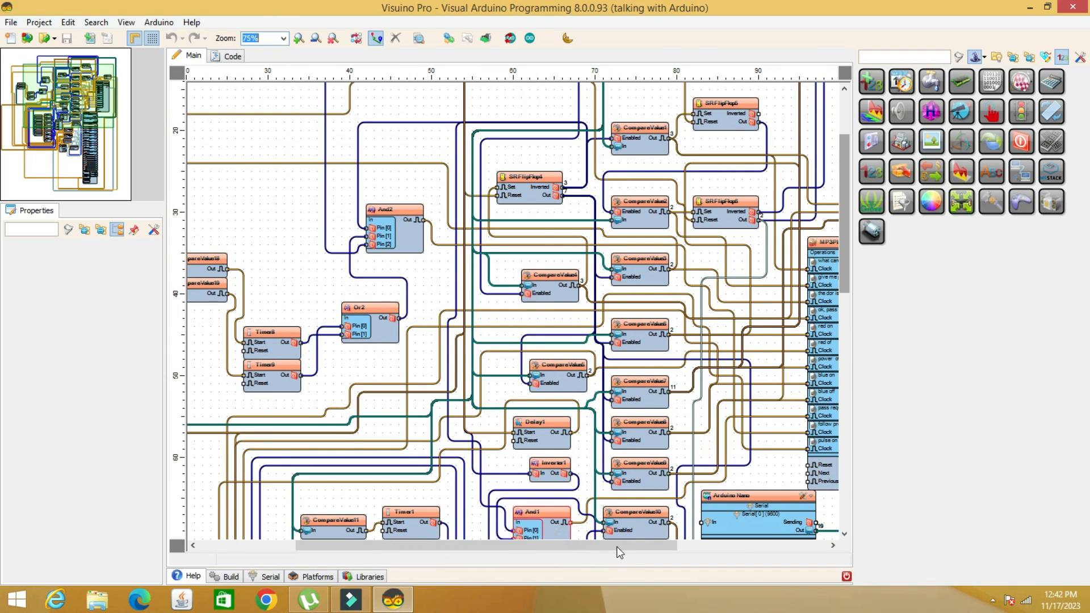
{"action": "scroll", "scroll_direction": "right", "scroll_amount": 3}
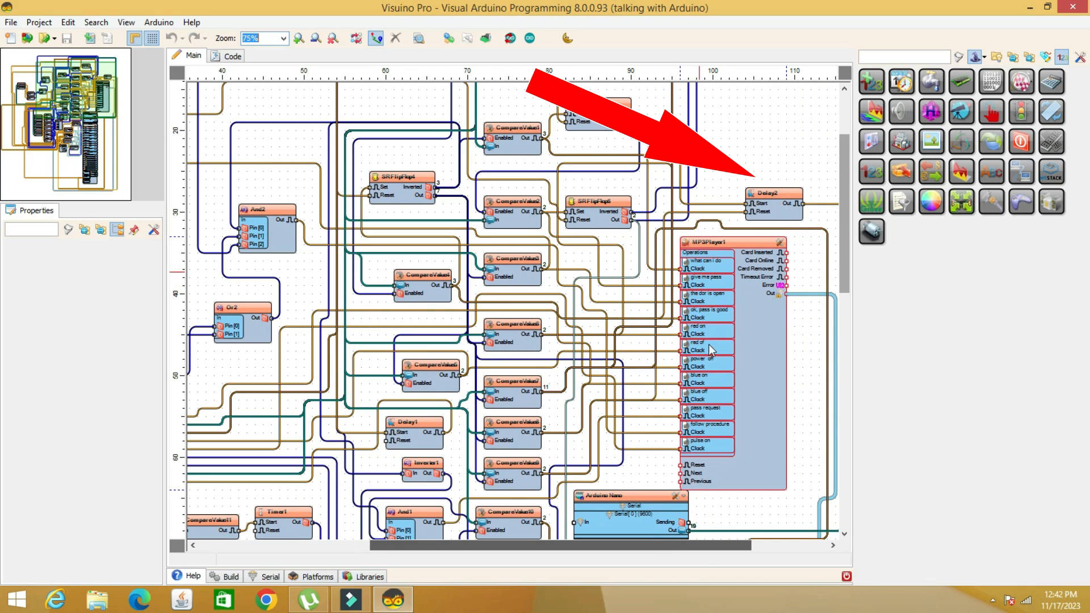
{"action": "mouse_move", "coordinate": [712, 427]}
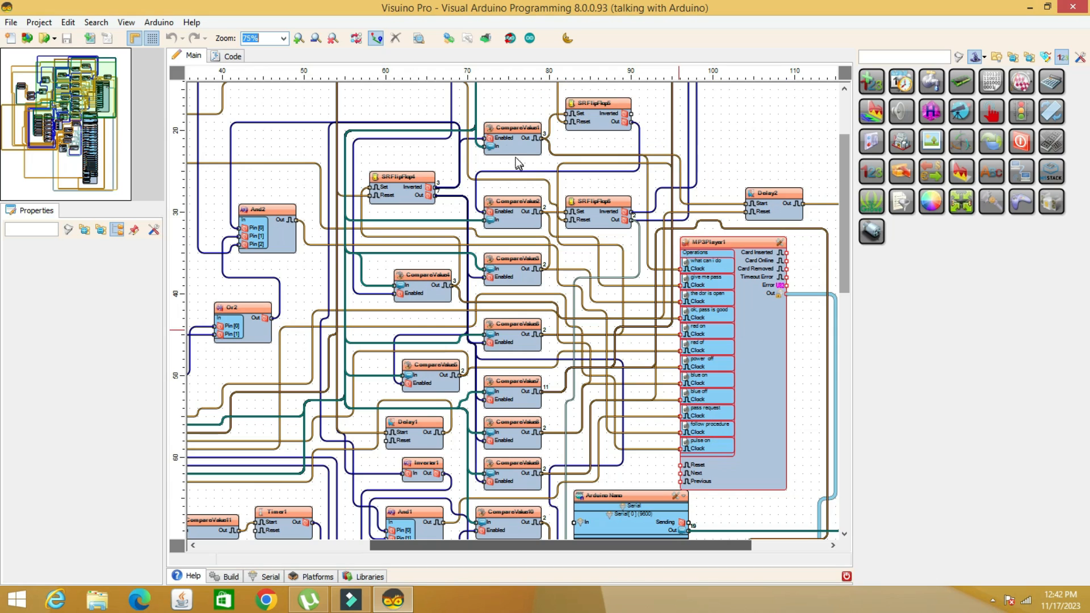
{"action": "left_click", "coordinate": [514, 135]}
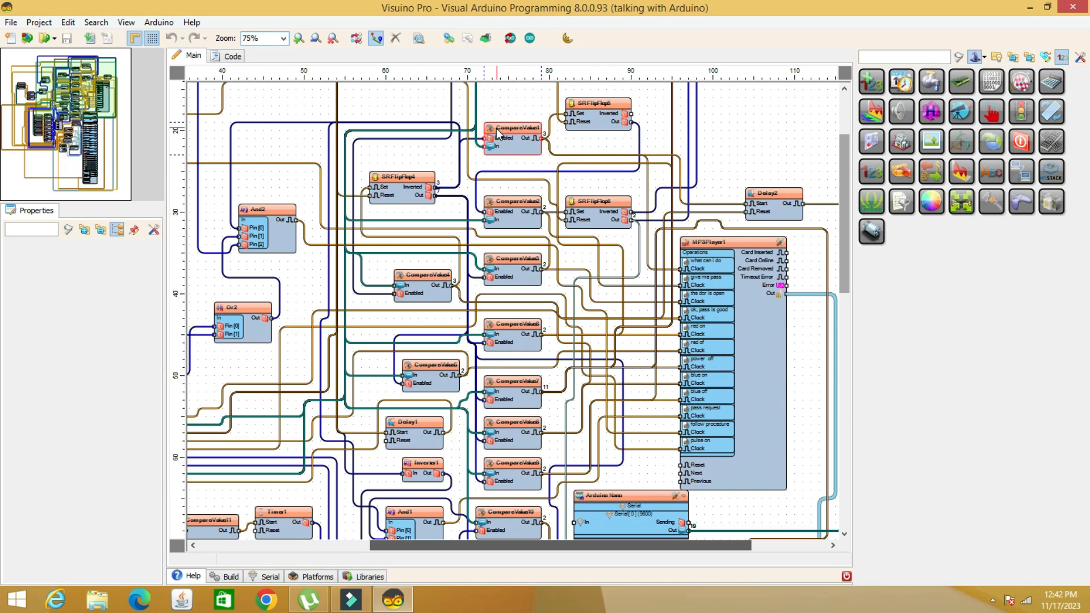
{"action": "left_click", "coordinate": [514, 132]}
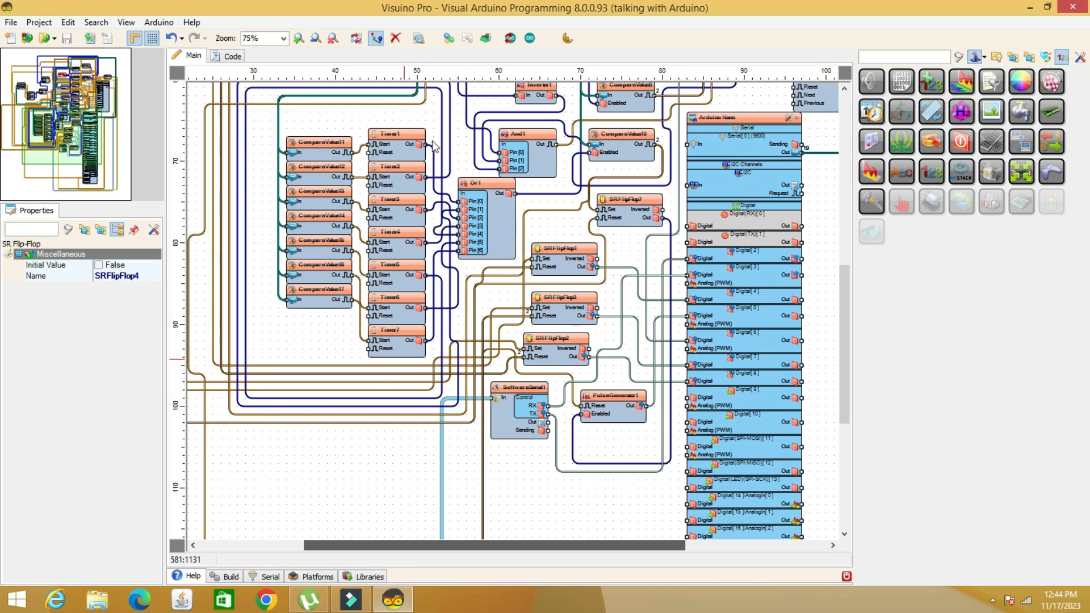
Inspect the CompareValue11 block, then generate the Arduino sketch from the diagram
{"action": "left_click", "coordinate": [318, 142]}
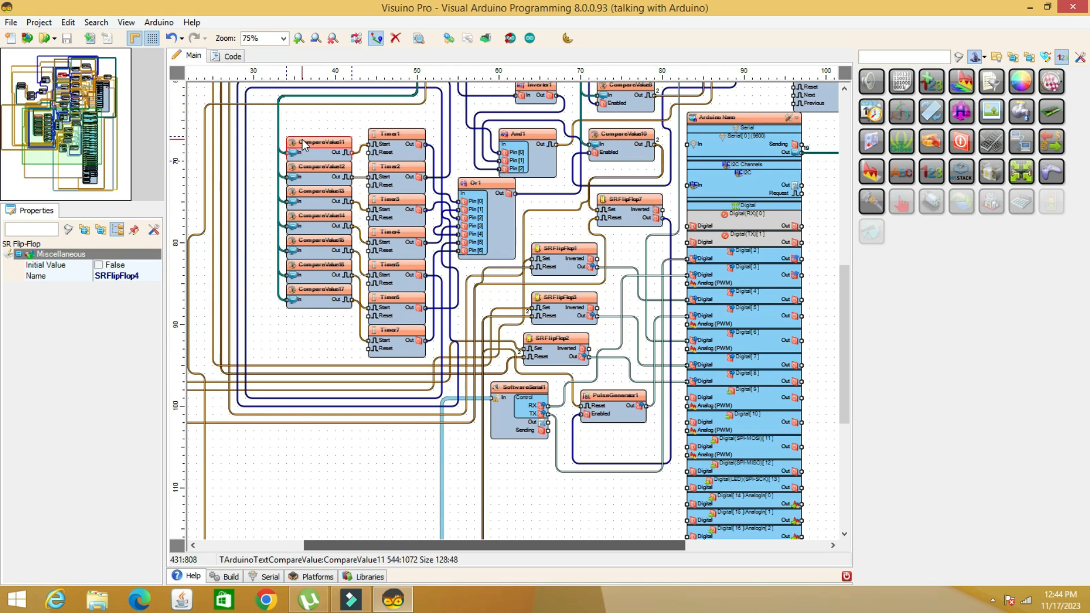
{"action": "left_click", "coordinate": [320, 165]}
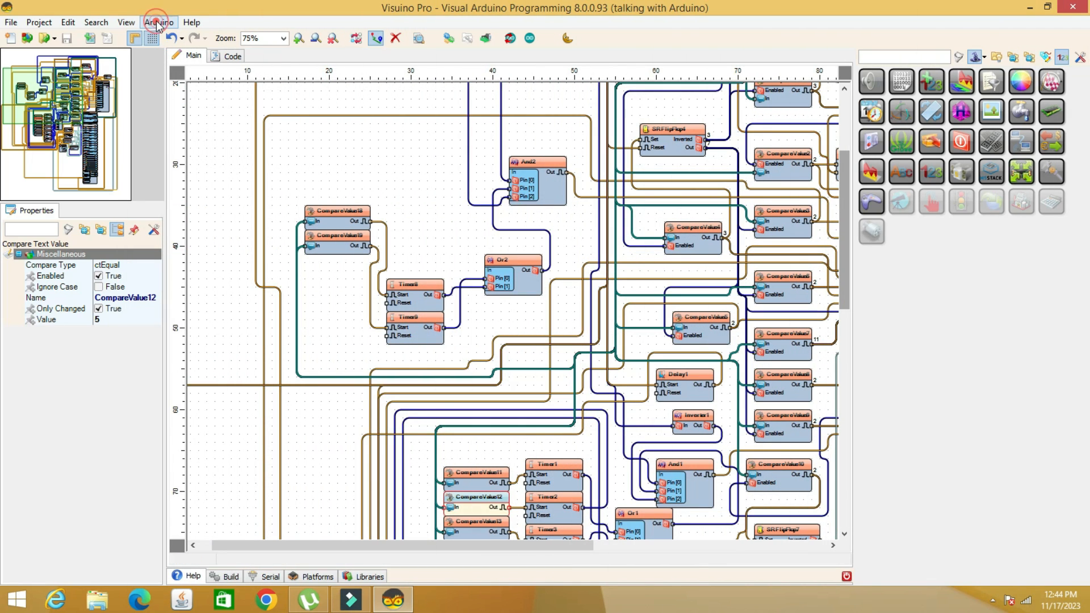
{"action": "left_click", "coordinate": [158, 23]}
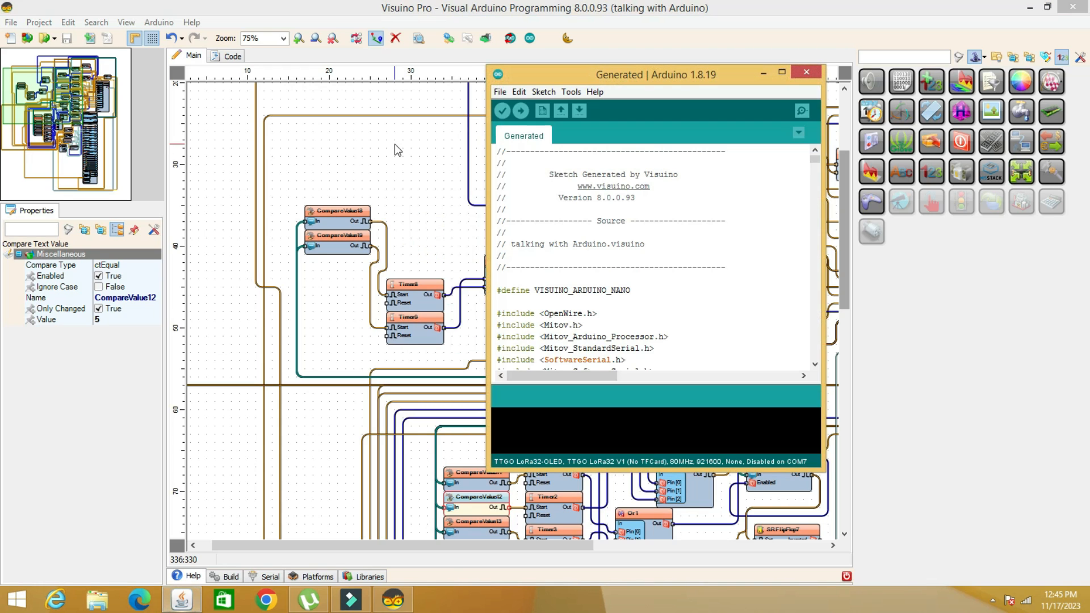
Target the Arduino Nano (ATmega328P) on COM7 in Tools and upload the sketch
{"action": "left_click", "coordinate": [572, 90]}
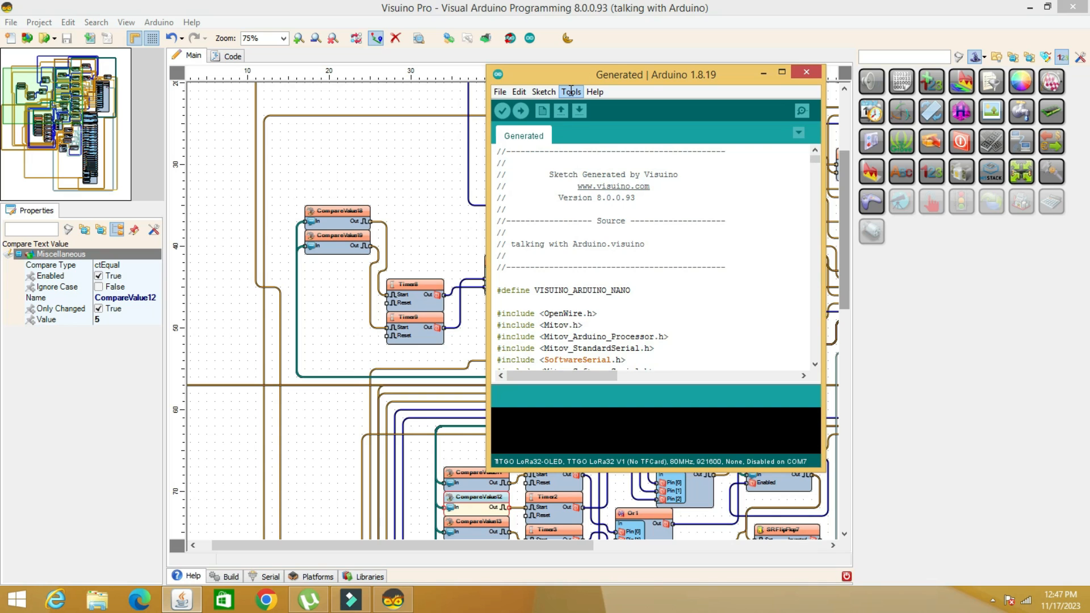
{"action": "left_click", "coordinate": [808, 252]}
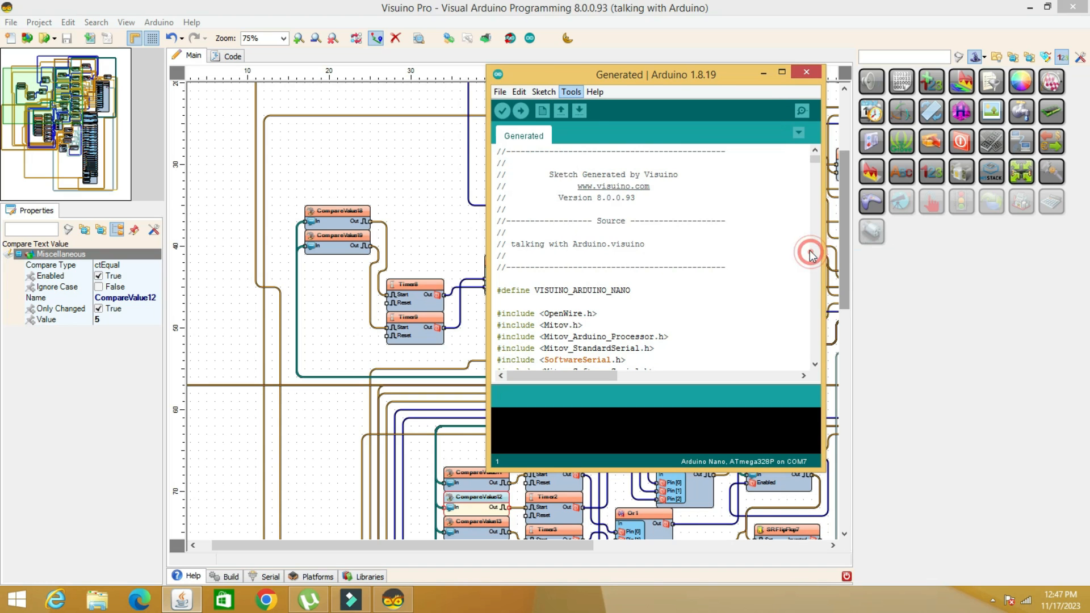
{"action": "left_click", "coordinate": [520, 110]}
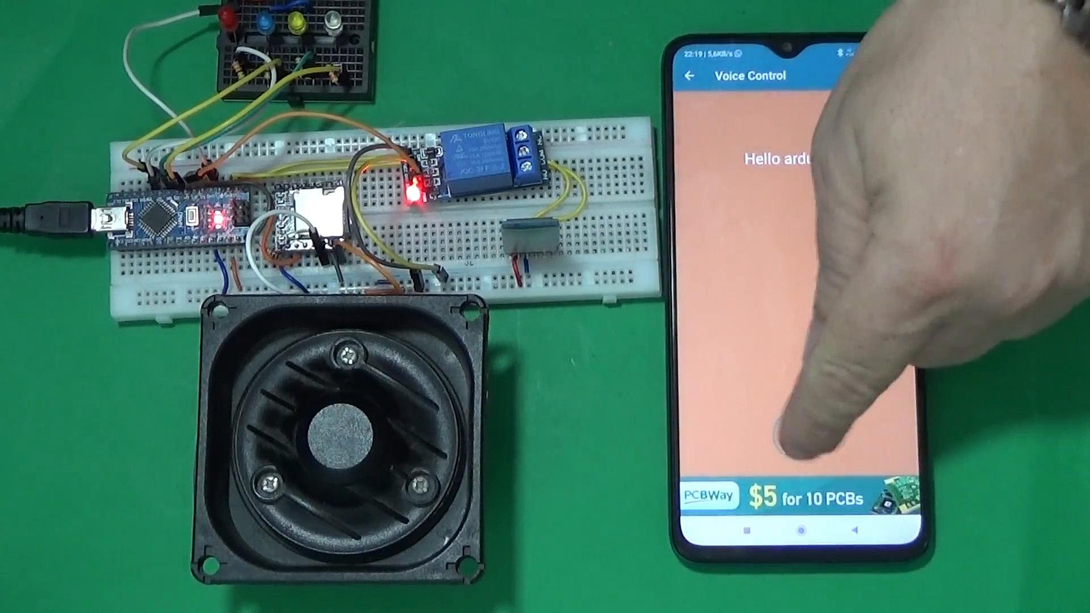
Speak the greeting, 'on Blue light' and 'reset System' commands to drive the breadboard lights
{"action": "left_click", "coordinate": [797, 435]}
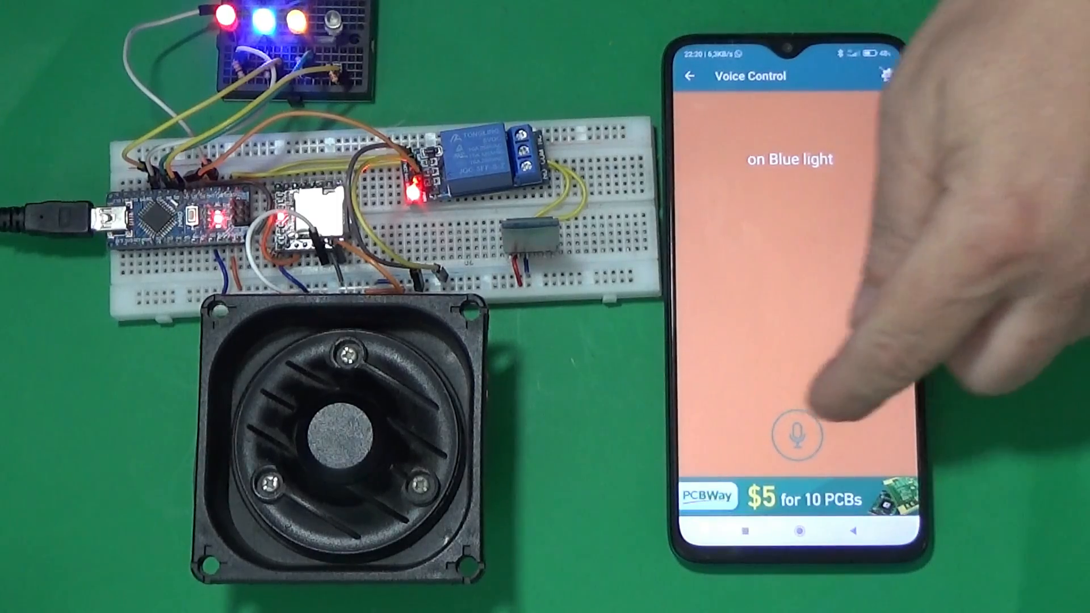
{"action": "left_click", "coordinate": [791, 435]}
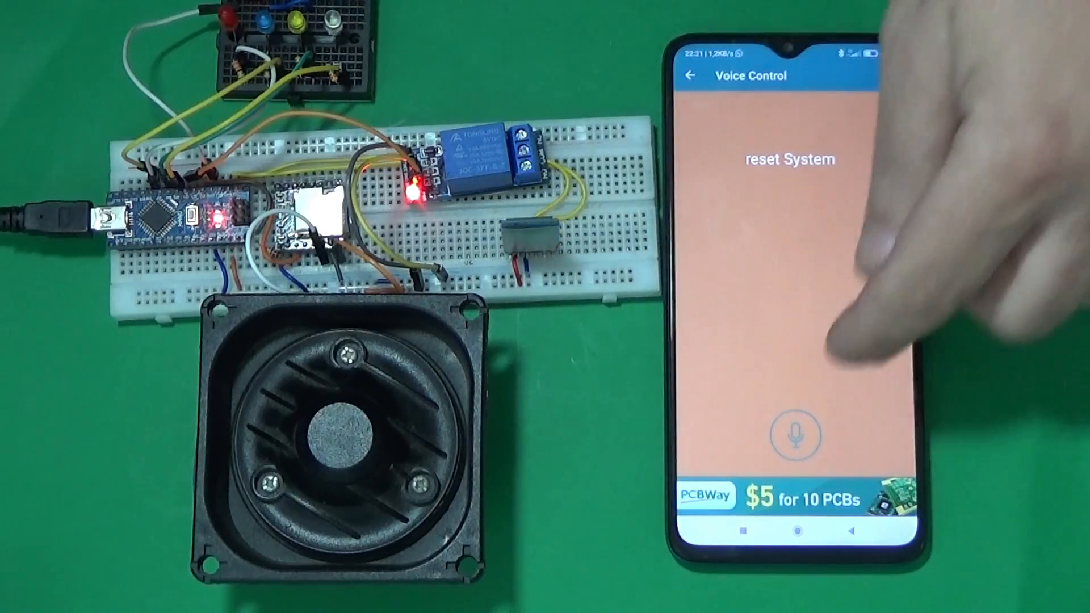
{"action": "left_click", "coordinate": [788, 432]}
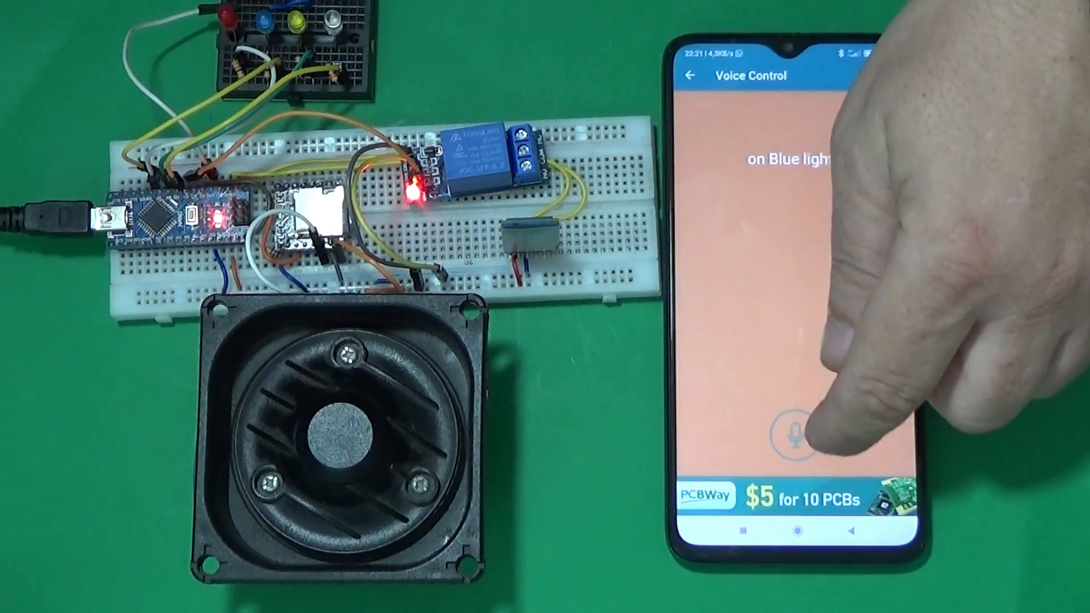